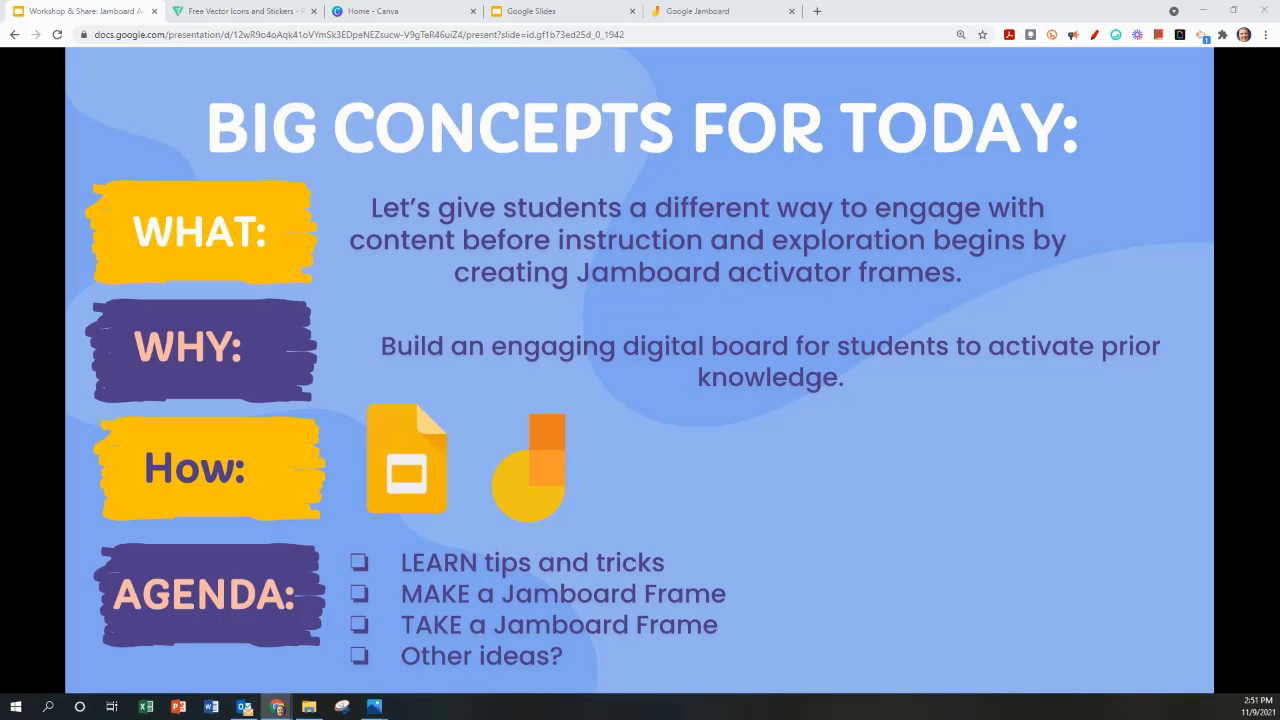
# Show the Number Talk frame in the JamboardActivators-Math jam
pyautogui.click(200, 11)
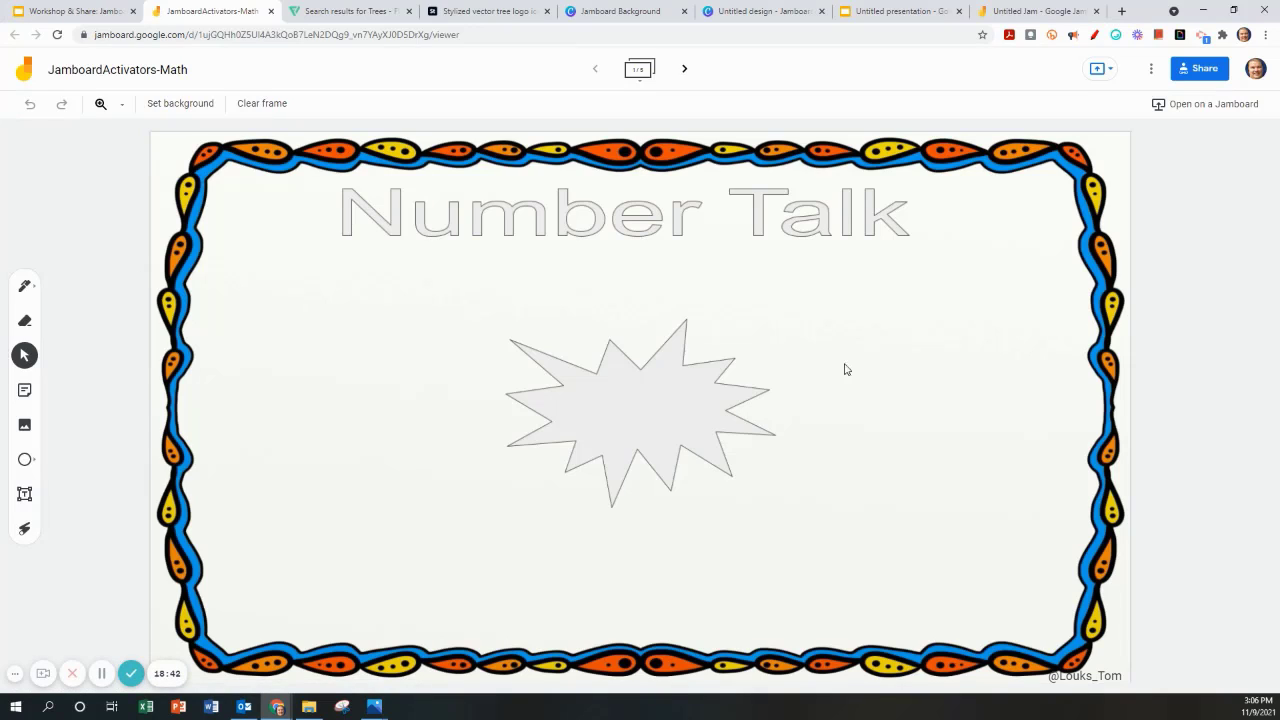
pyautogui.moveTo(658, 453)
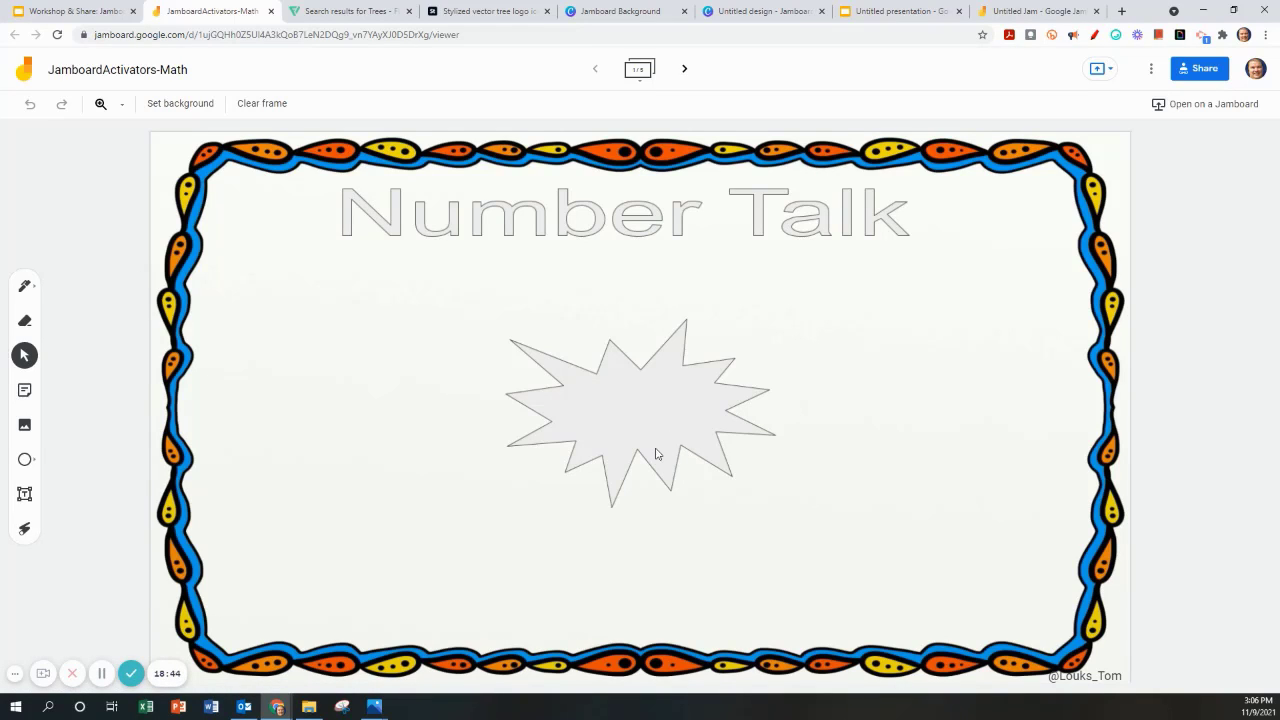
pyautogui.moveTo(642, 431)
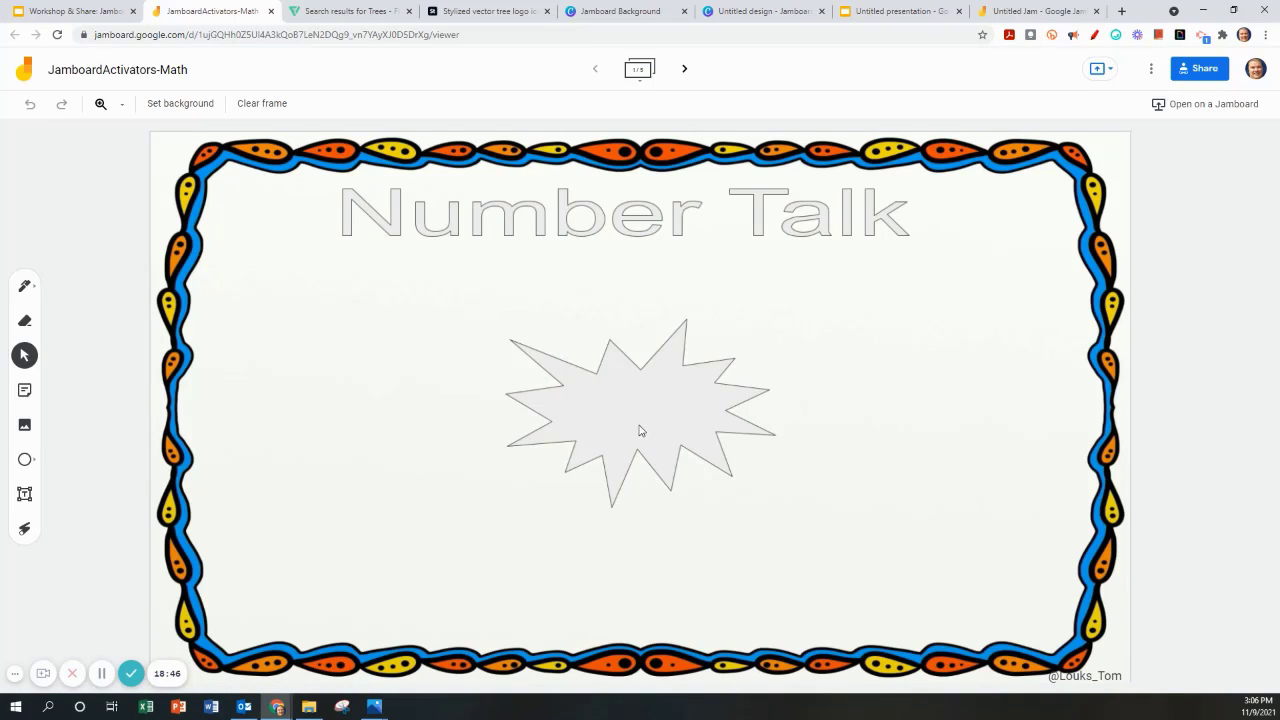
pyautogui.moveTo(709, 448)
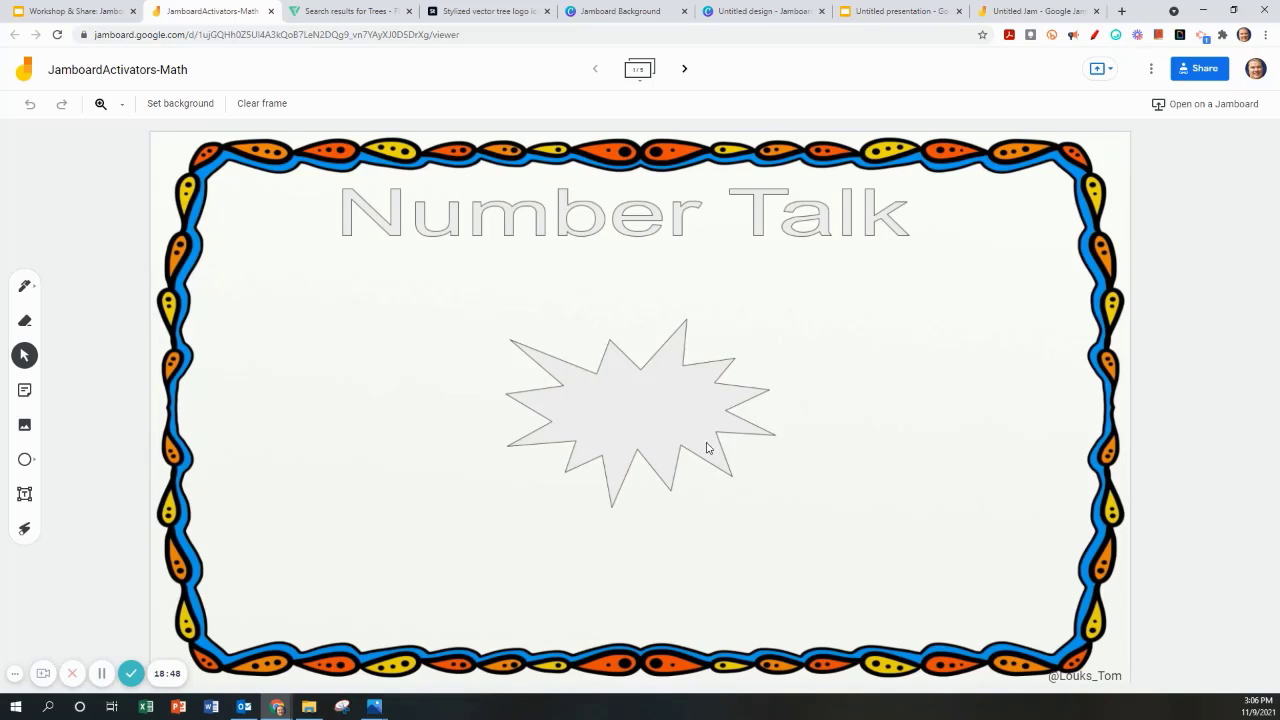
pyautogui.moveTo(692, 447)
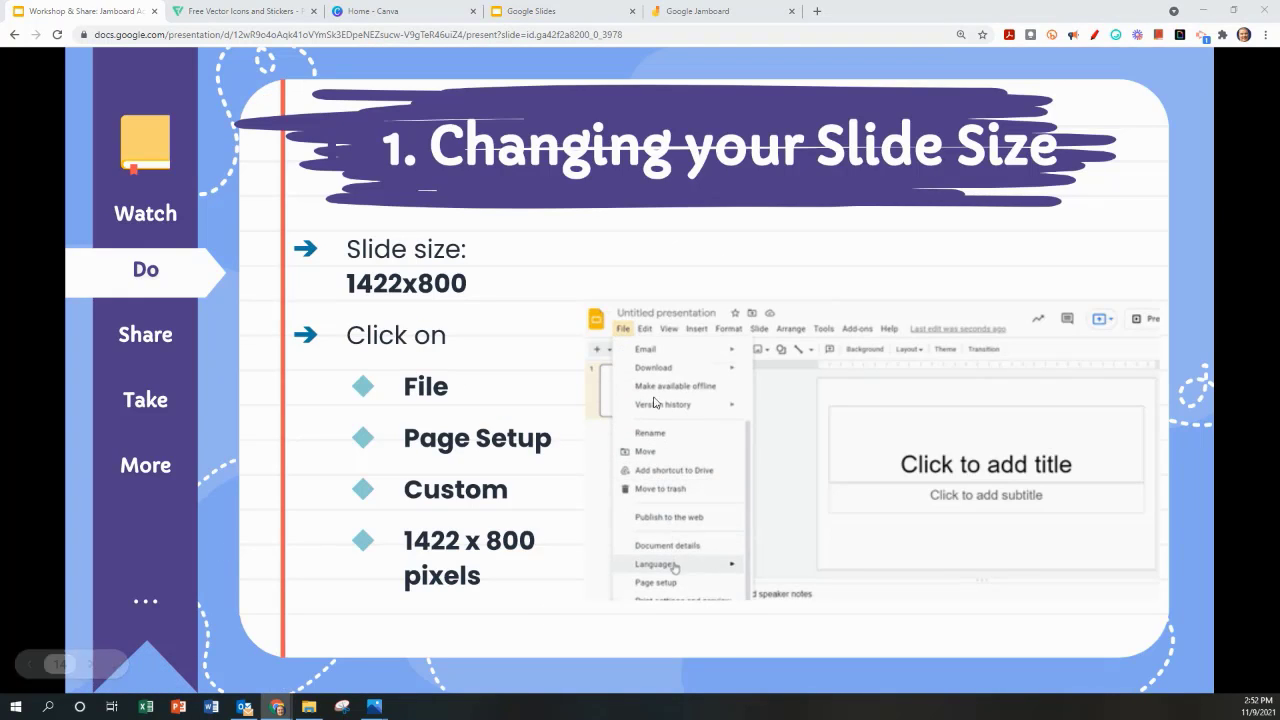
# Set the untitled presentation's custom page size to 1422 × 800 pixels
pyautogui.click(893, 449)
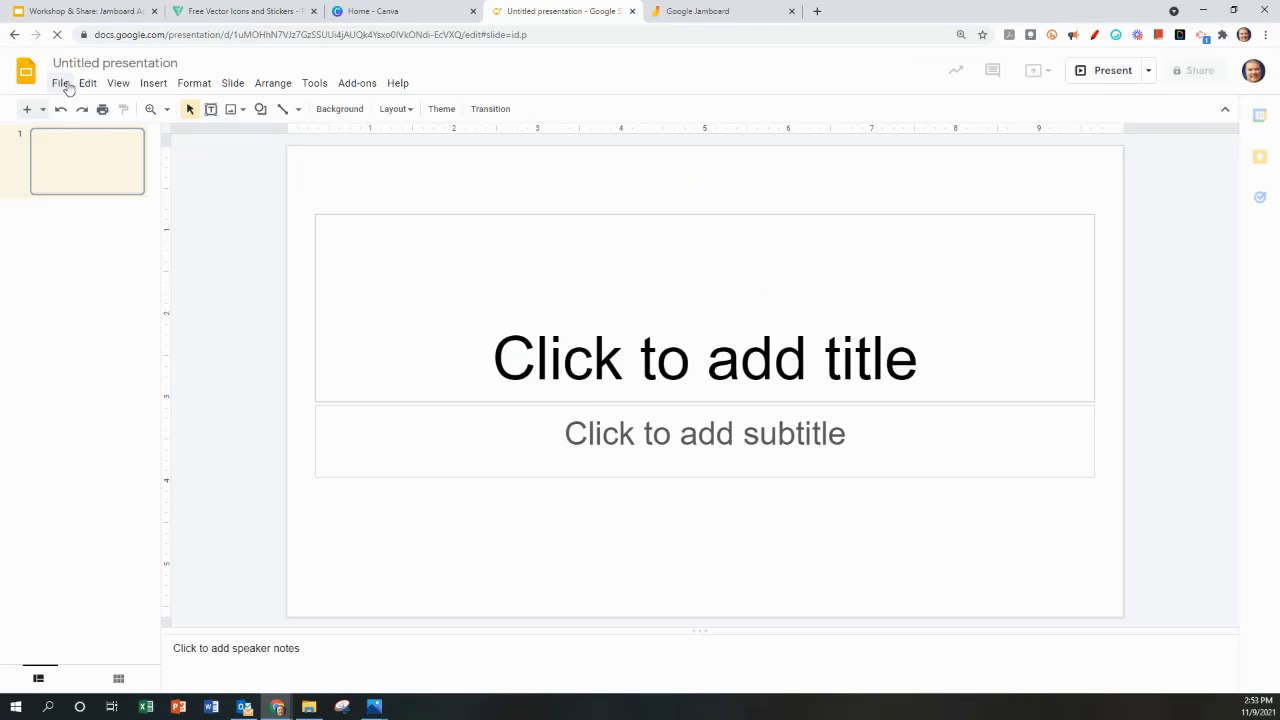
pyautogui.click(59, 83)
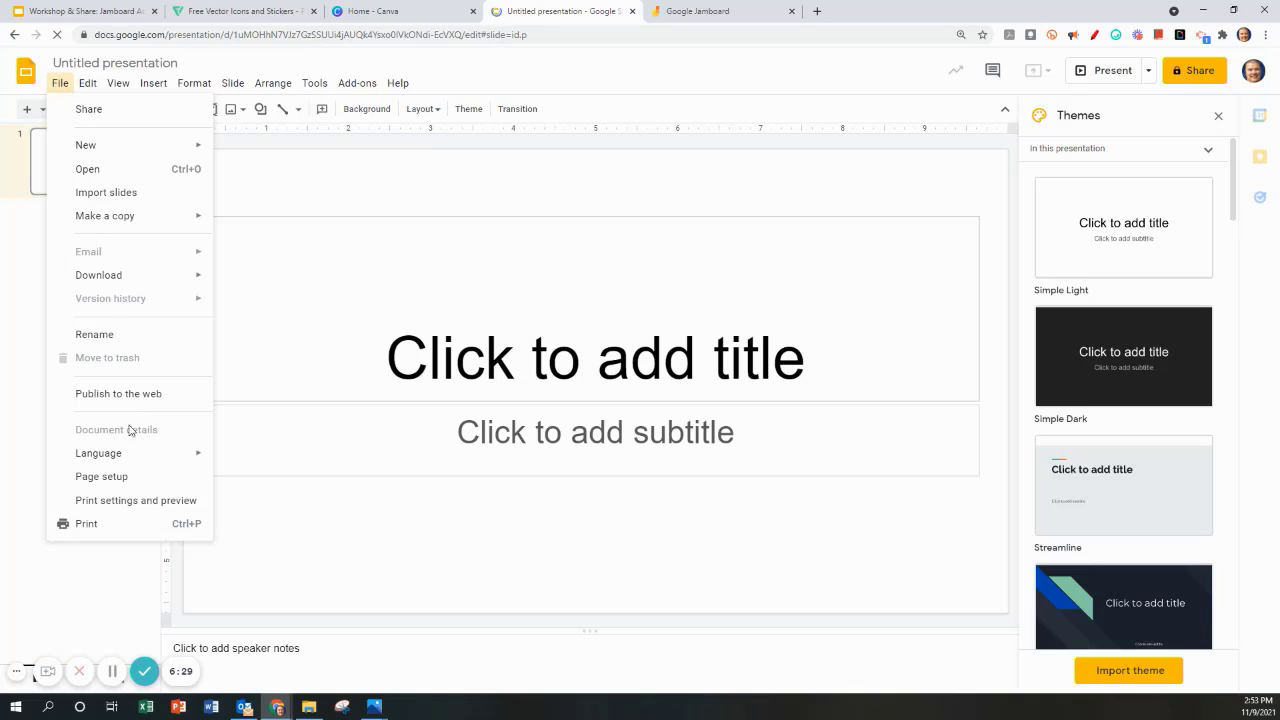
pyautogui.click(101, 476)
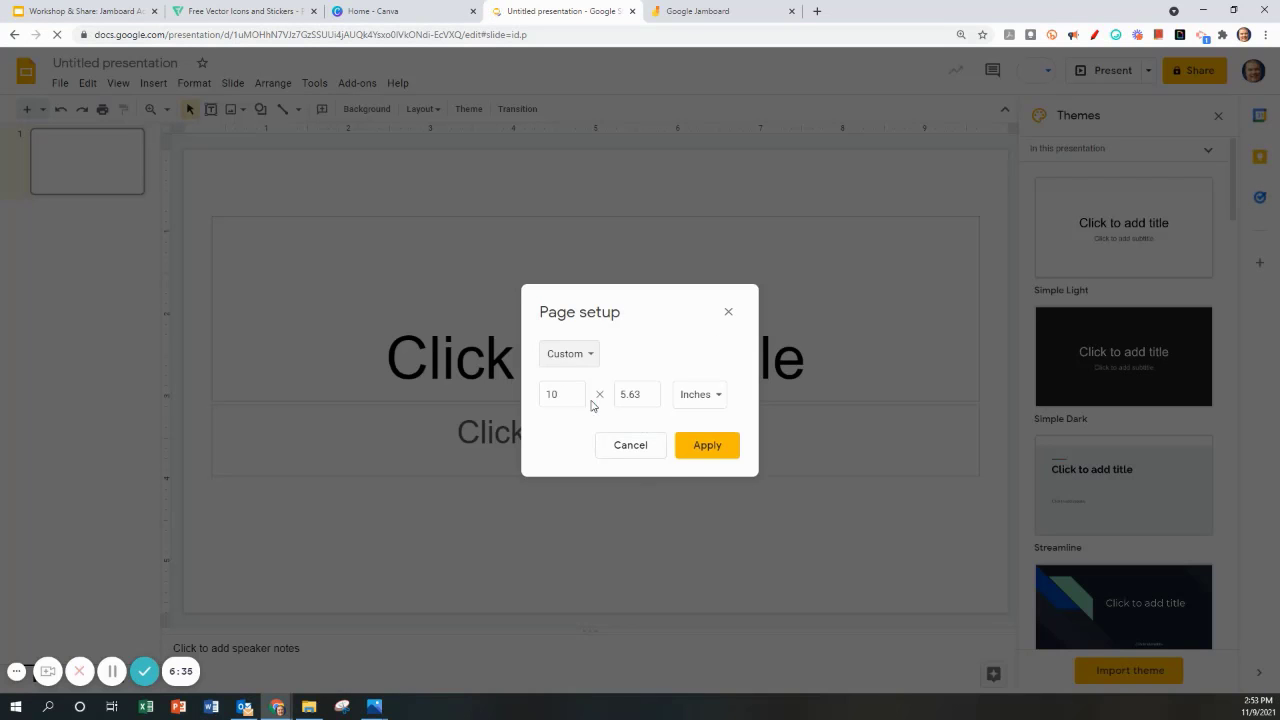
pyautogui.click(697, 394)
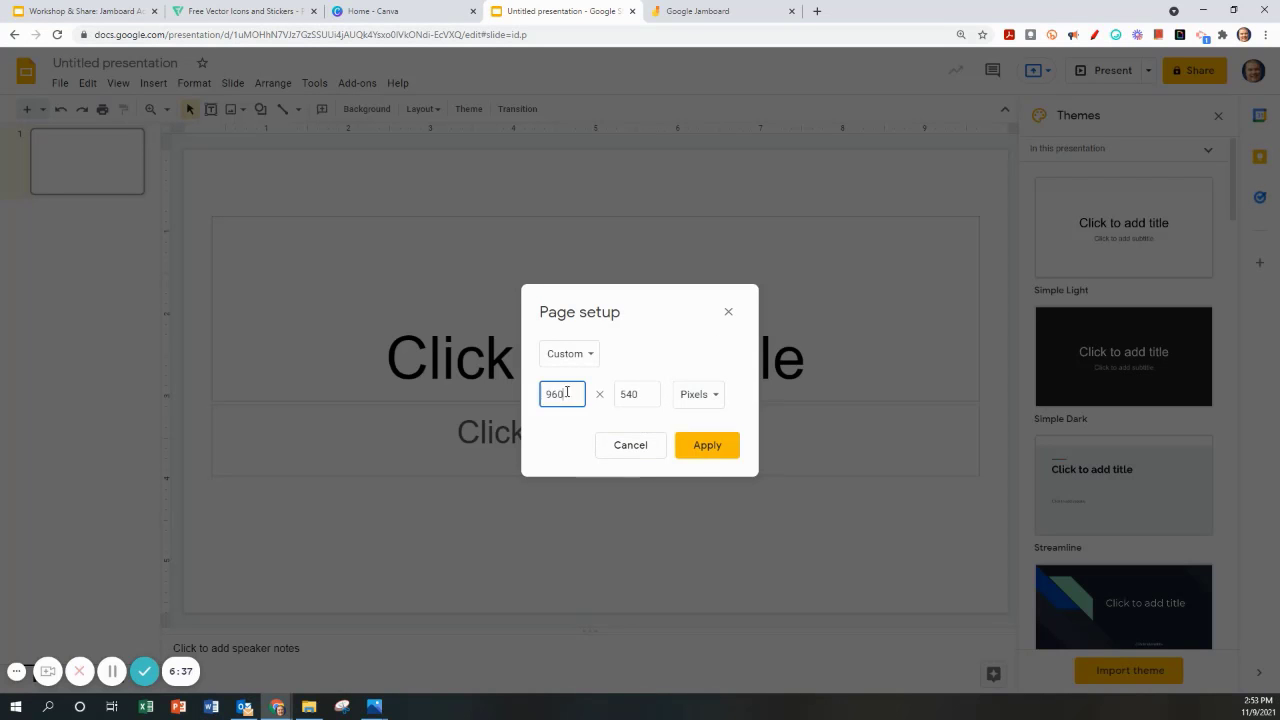
pyautogui.write('14')
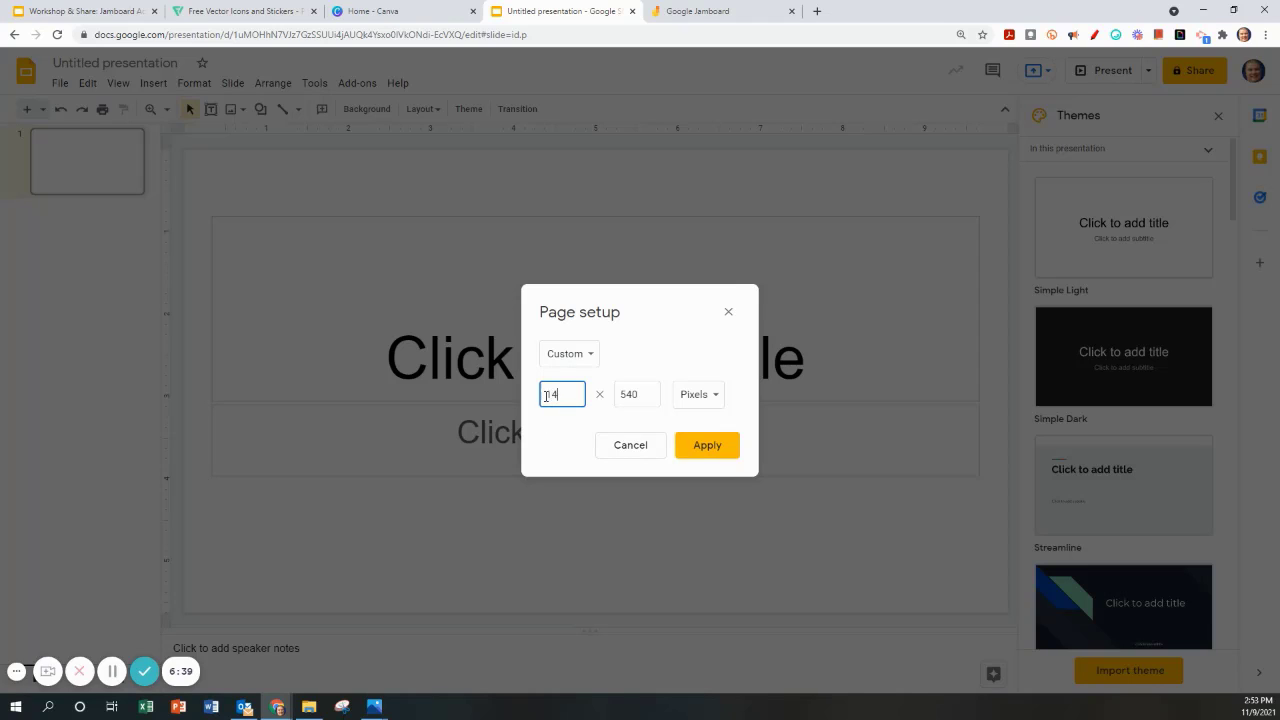
pyautogui.click(636, 394)
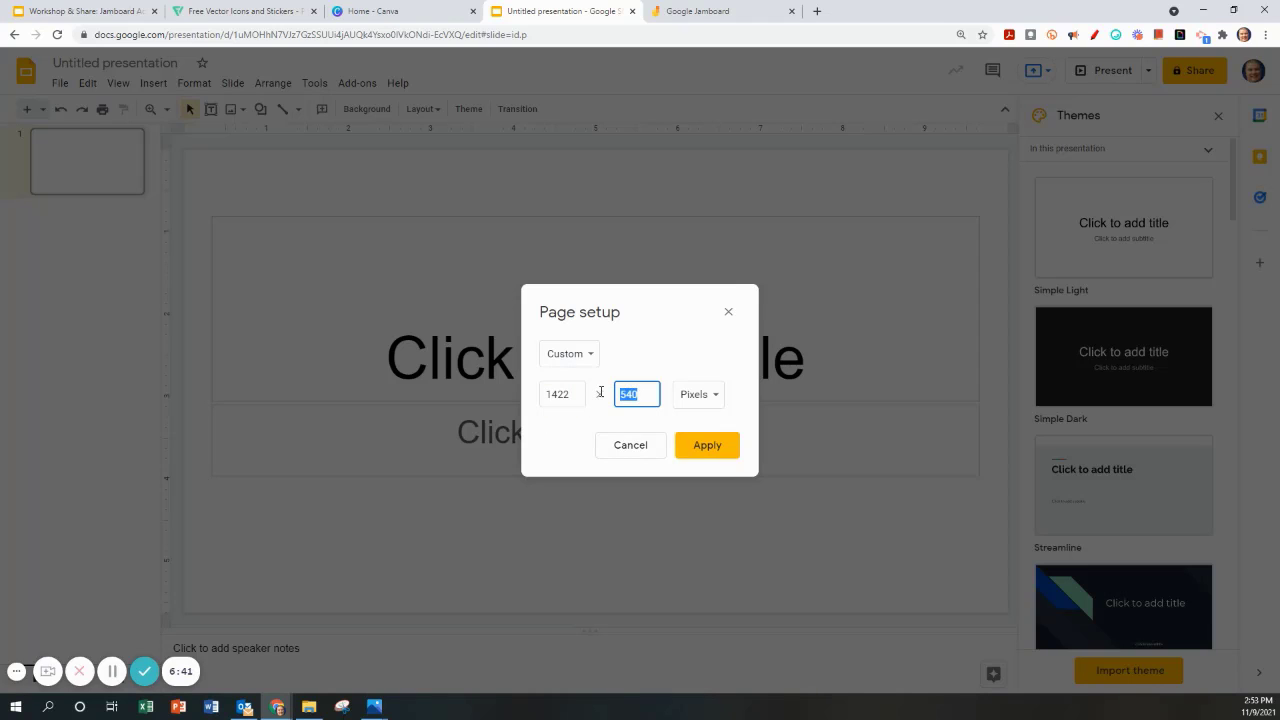
pyautogui.write('800')
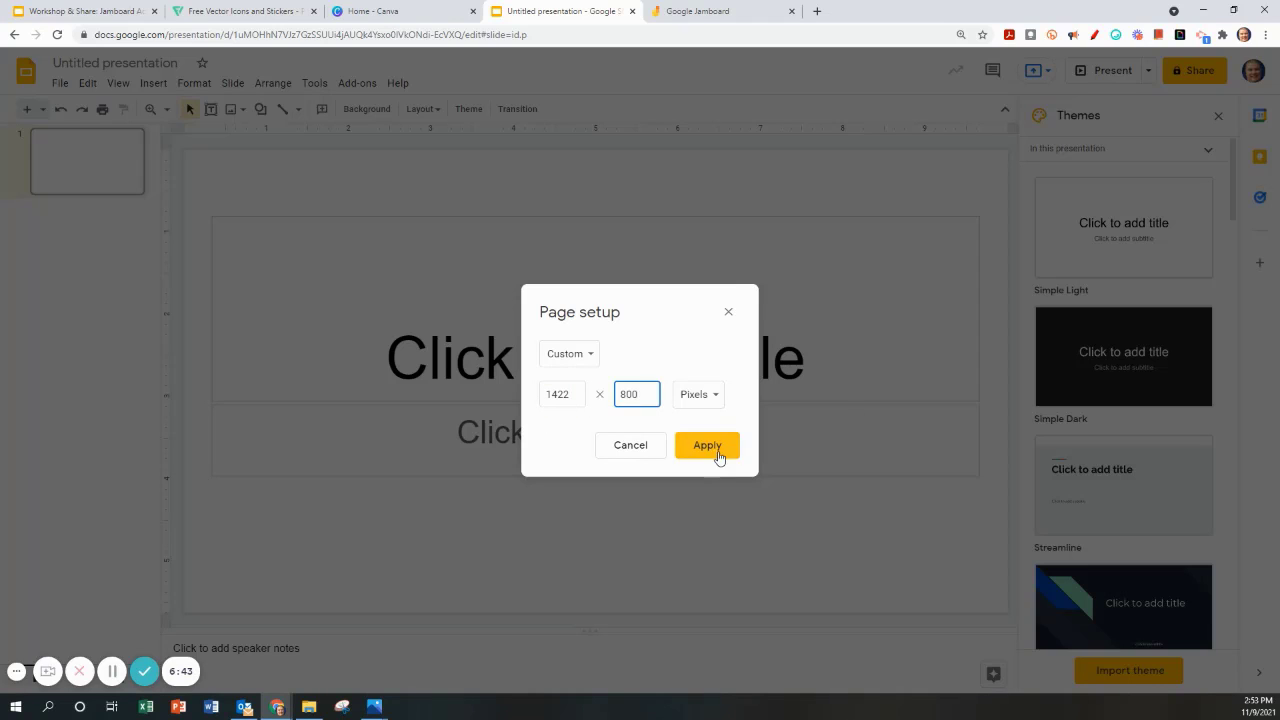
pyautogui.click(706, 445)
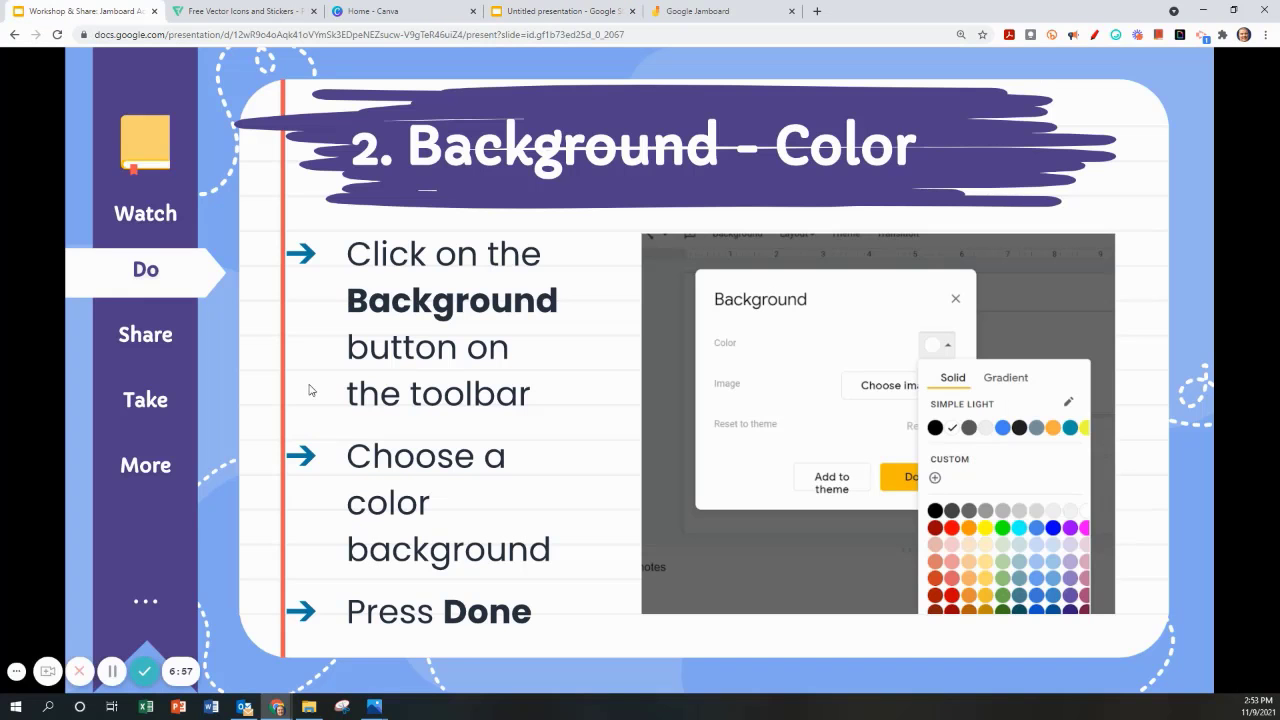
pyautogui.moveTo(308, 387)
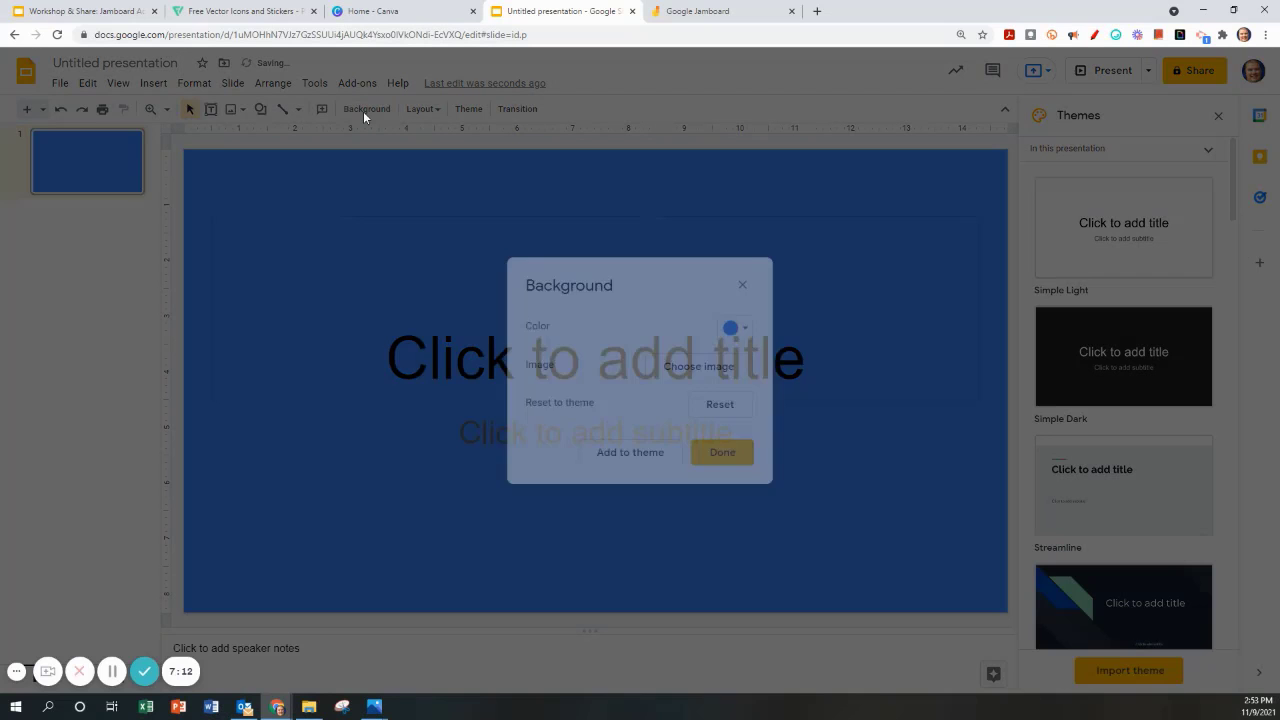
# Search images for 'trees' and set the tall-trees forest photo as the slide background
pyautogui.click(698, 366)
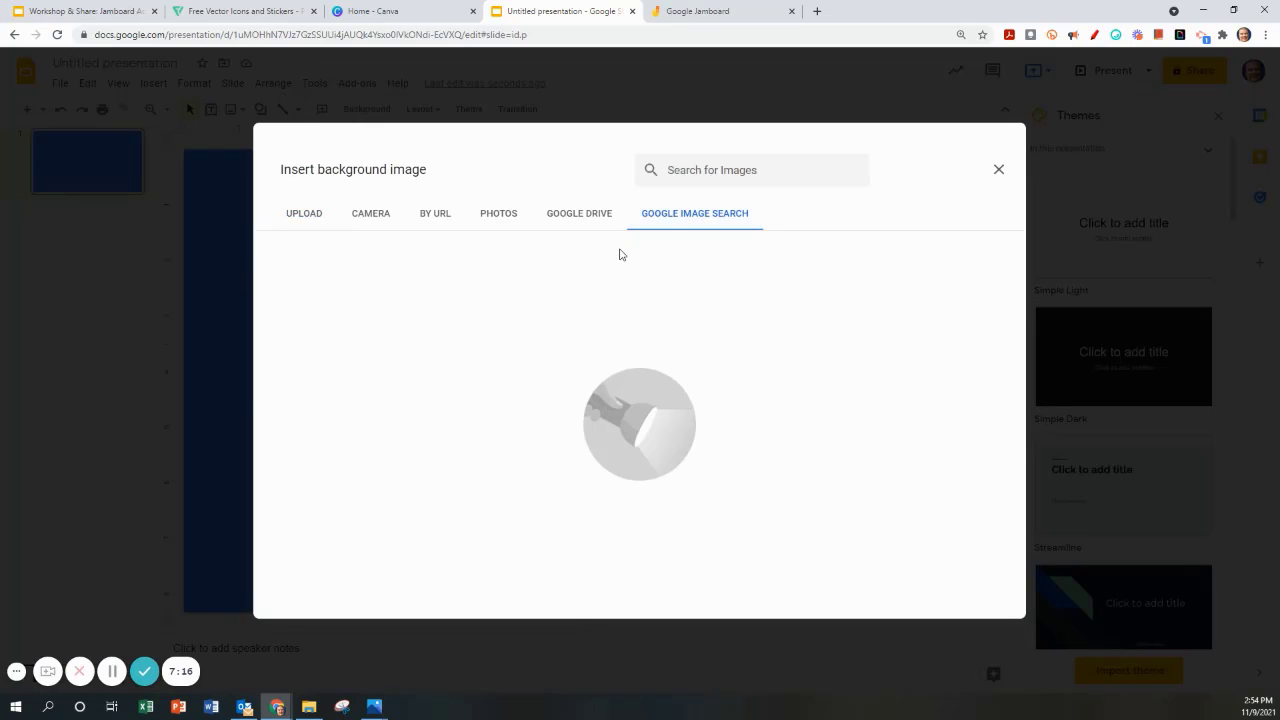
pyautogui.write('tr')
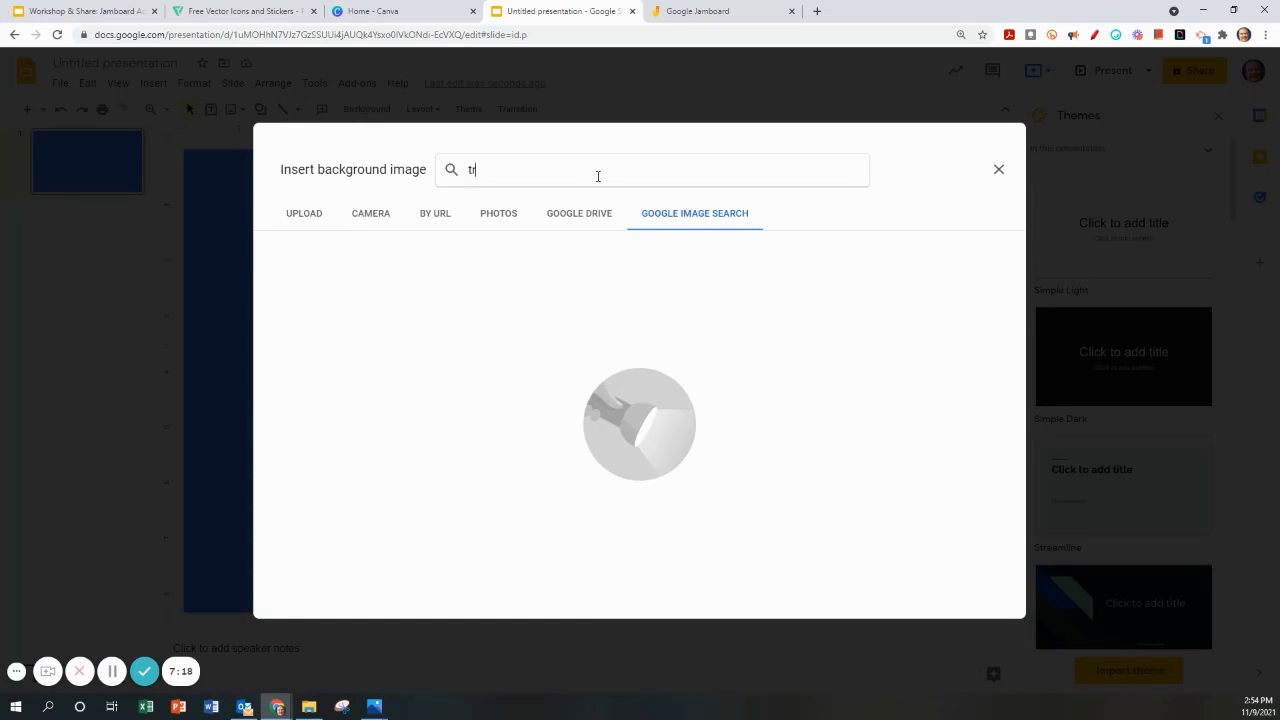
pyautogui.write('rees')
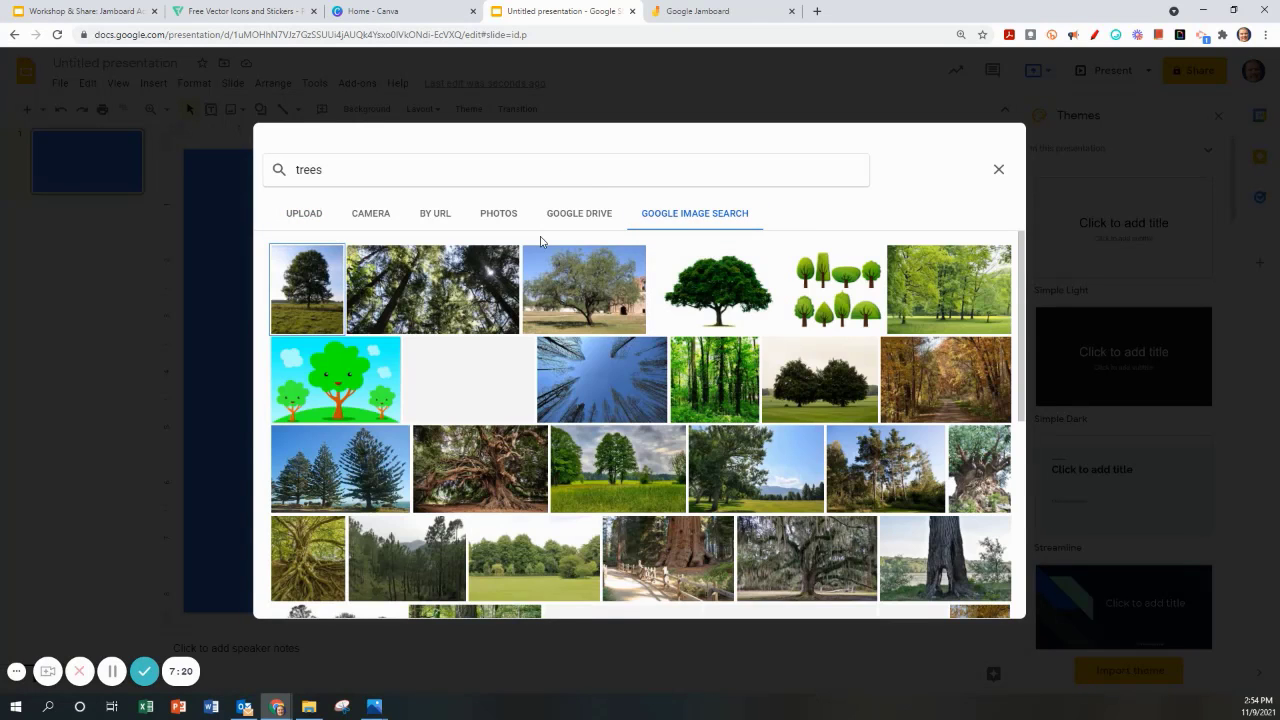
pyautogui.click(468, 379)
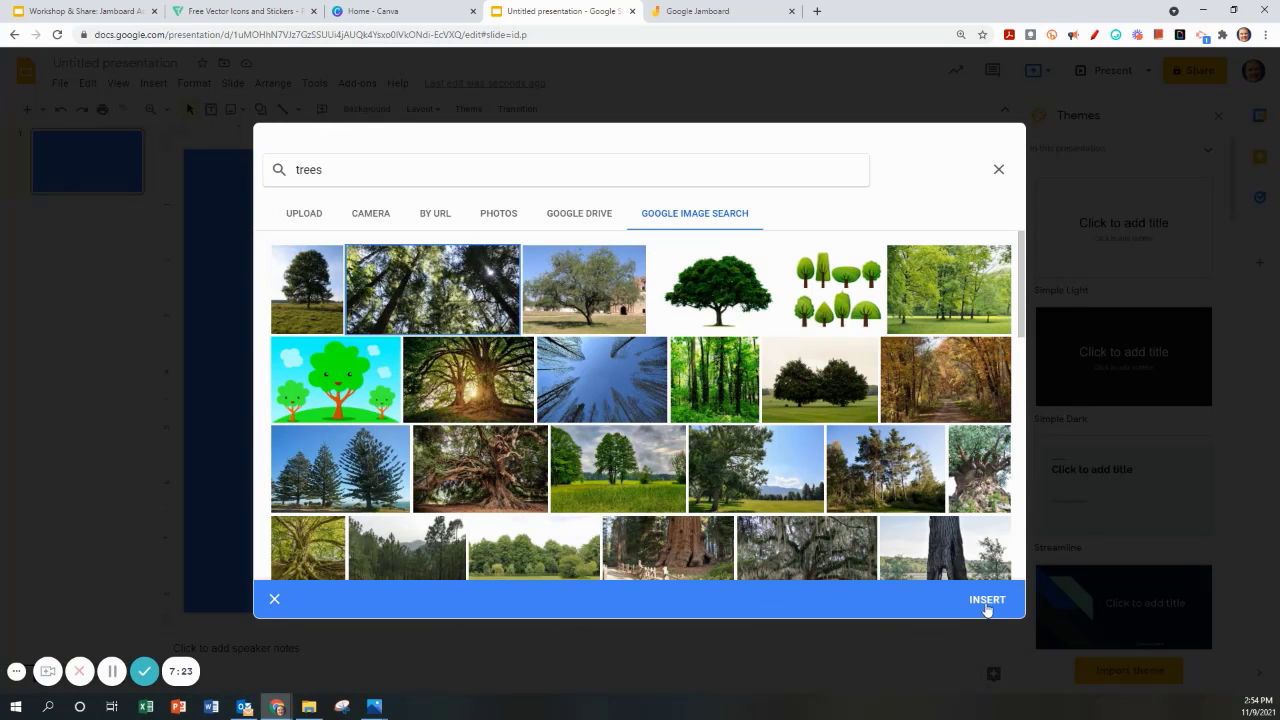
pyautogui.click(987, 600)
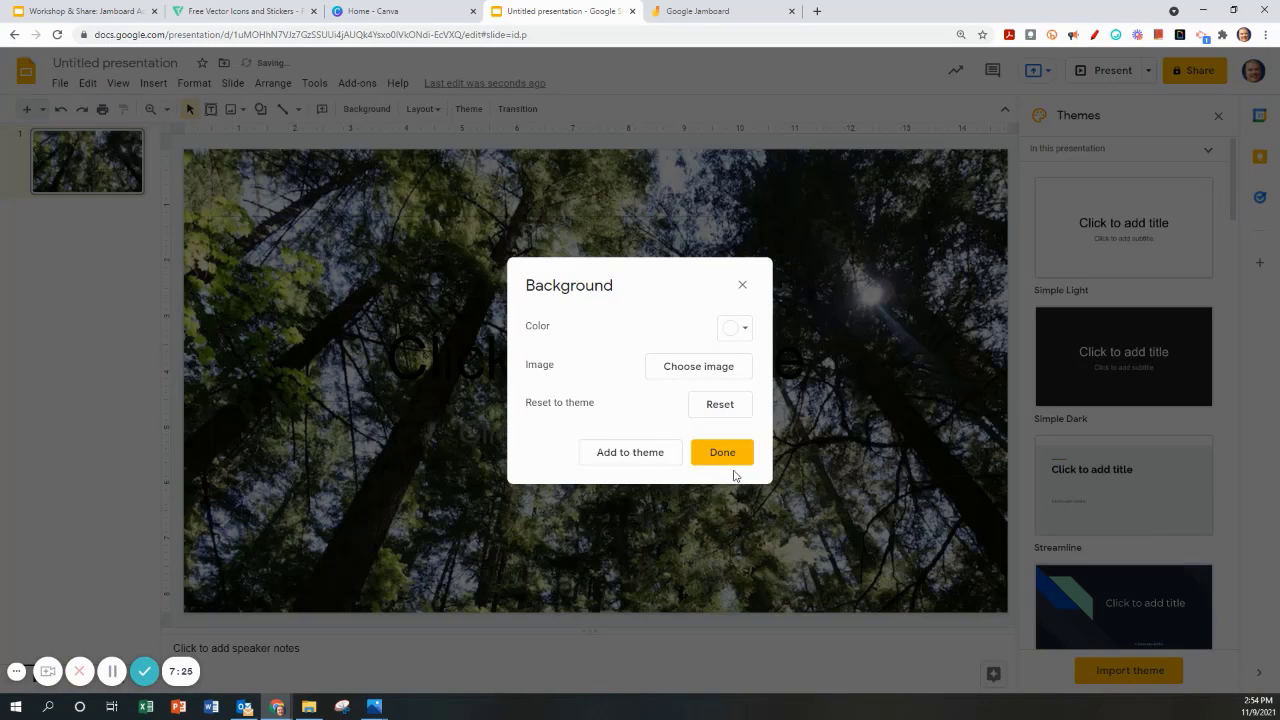
# Close the Background dialog and return to the workshop slides
pyautogui.click(721, 452)
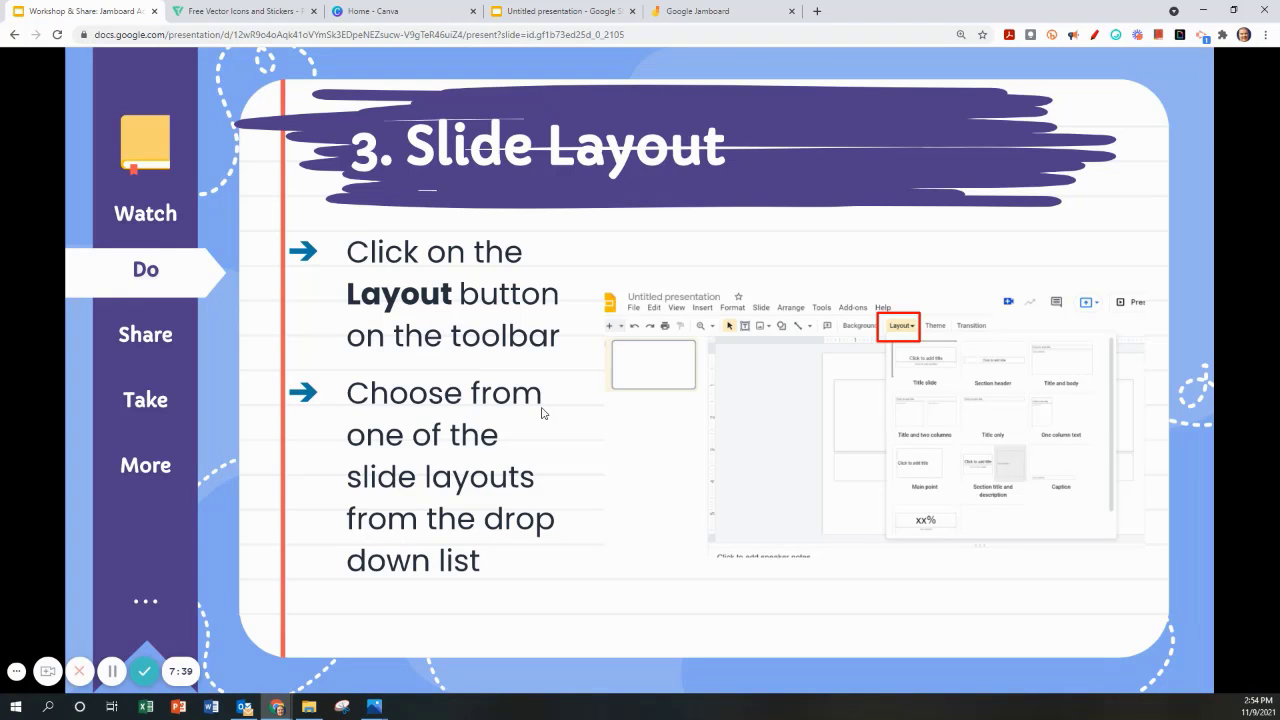
pyautogui.moveTo(492, 422)
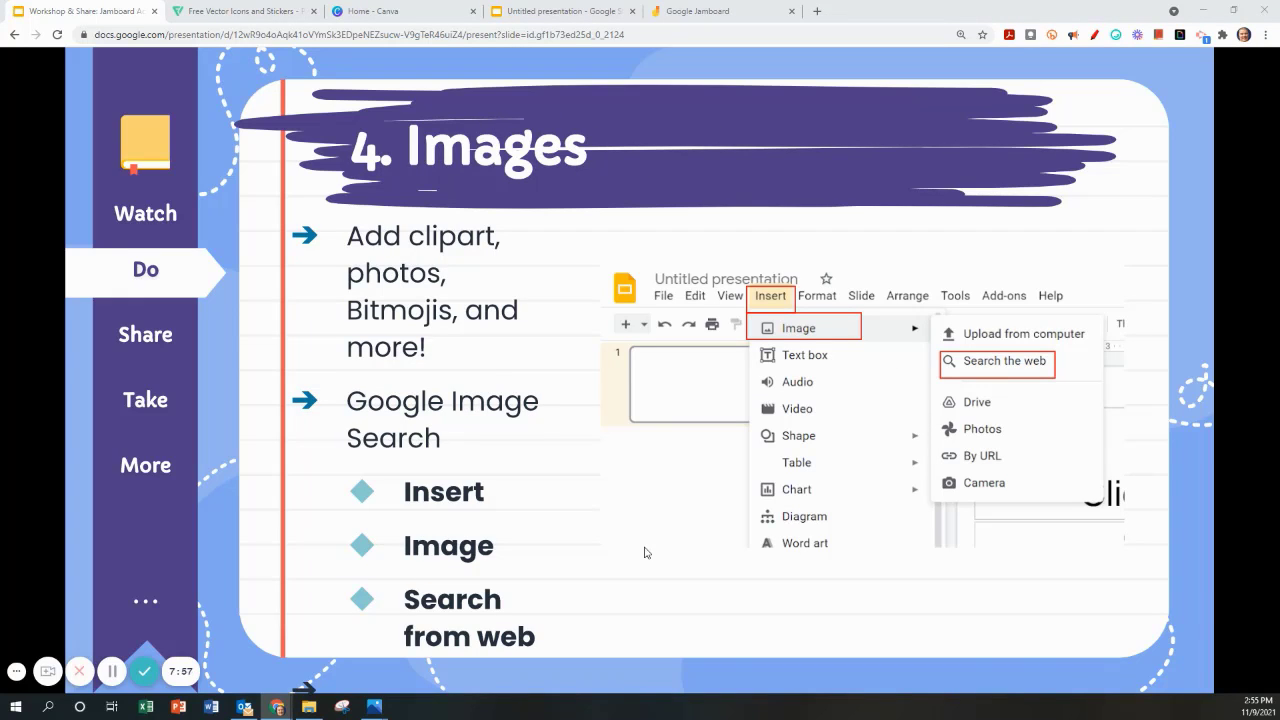
pyautogui.moveTo(568, 197)
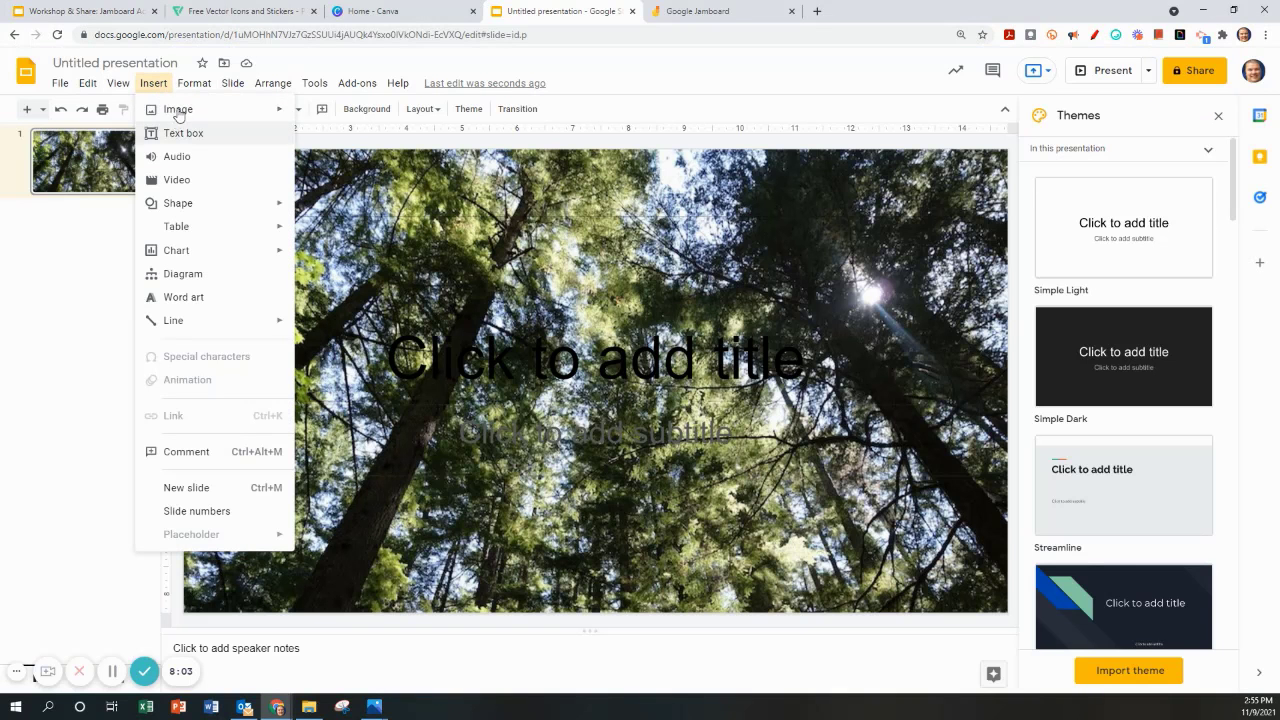
# Open the Insert image options on the forest slide
pyautogui.click(177, 109)
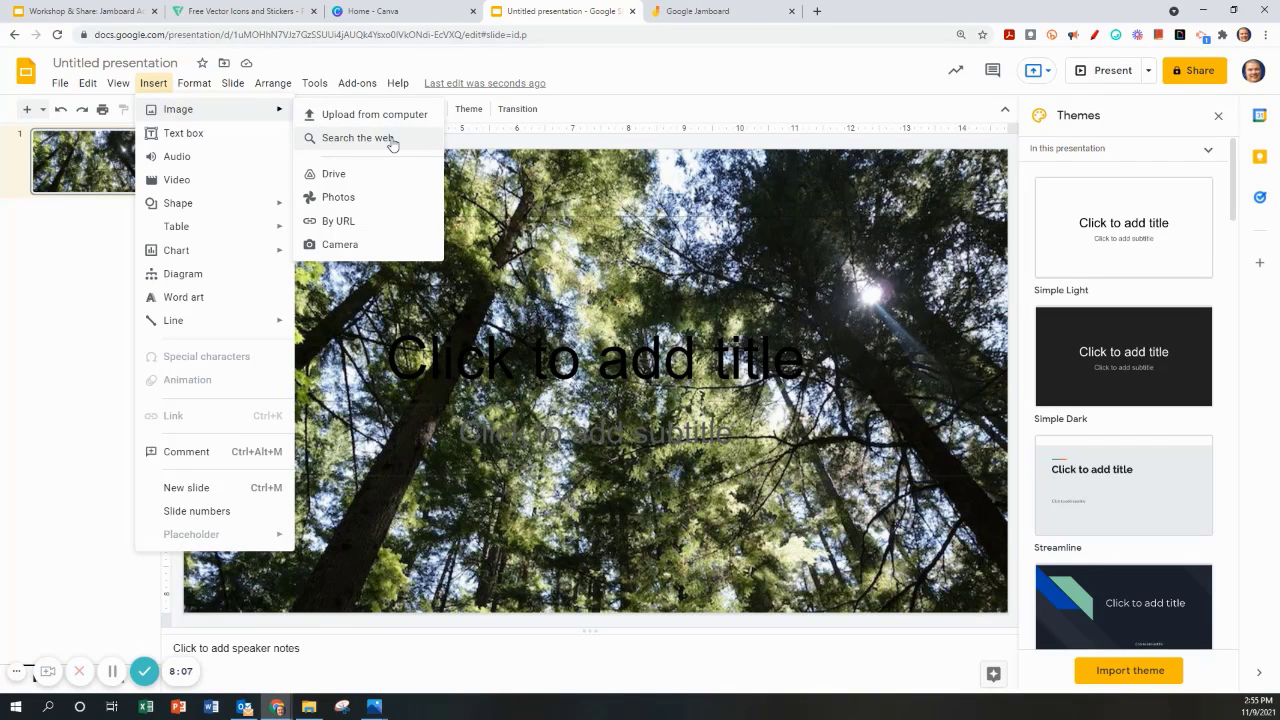
pyautogui.moveTo(380, 141)
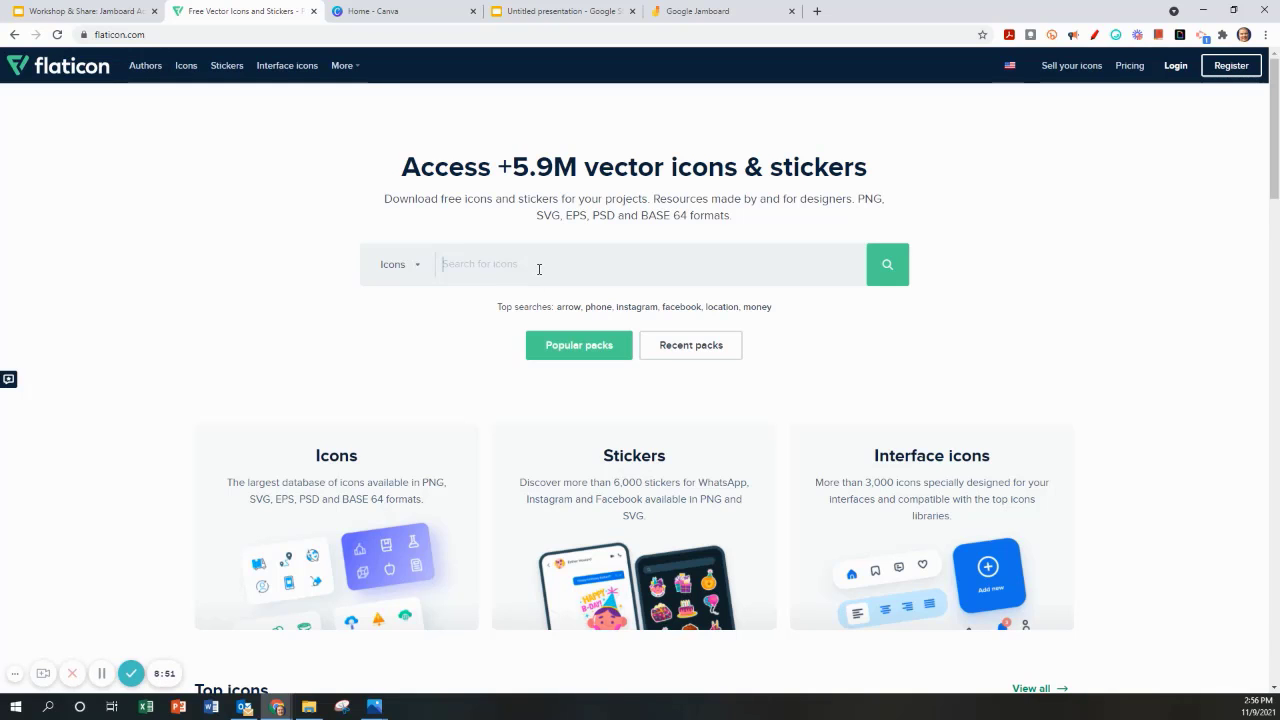
# Search Flaticon for 'trees' and copy the stylized tree icon
pyautogui.write('trees')
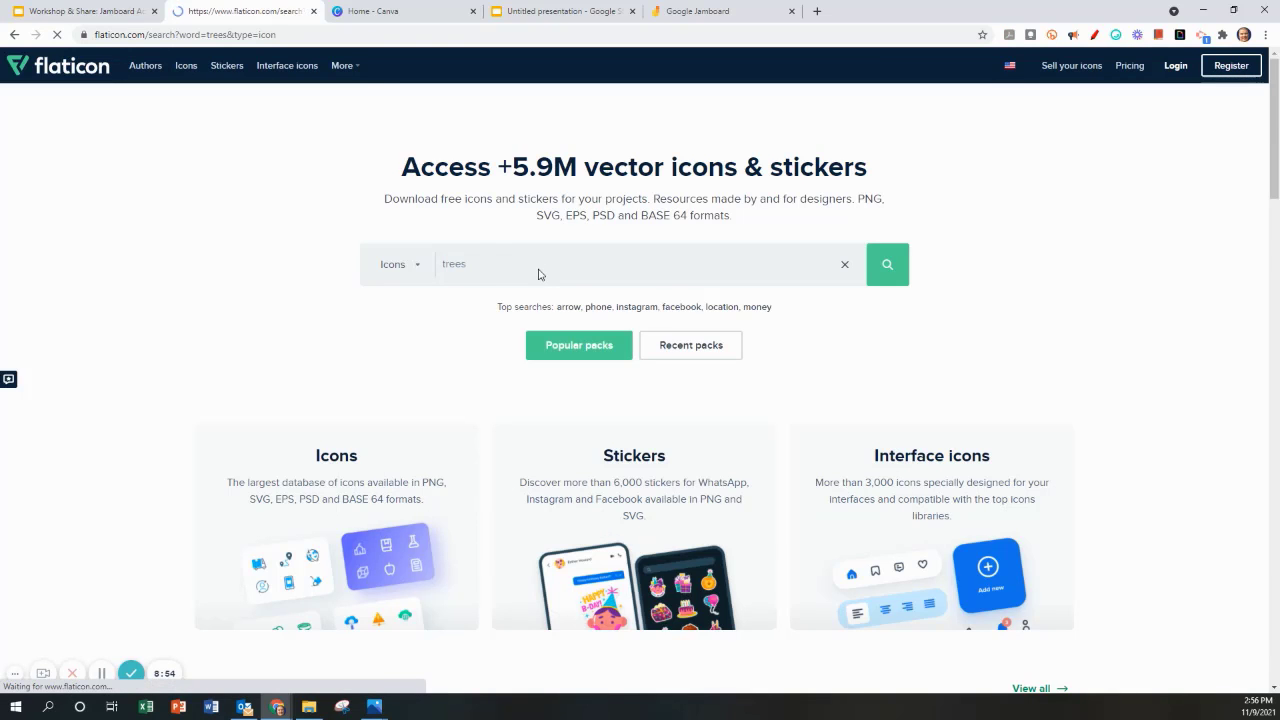
pyautogui.click(887, 264)
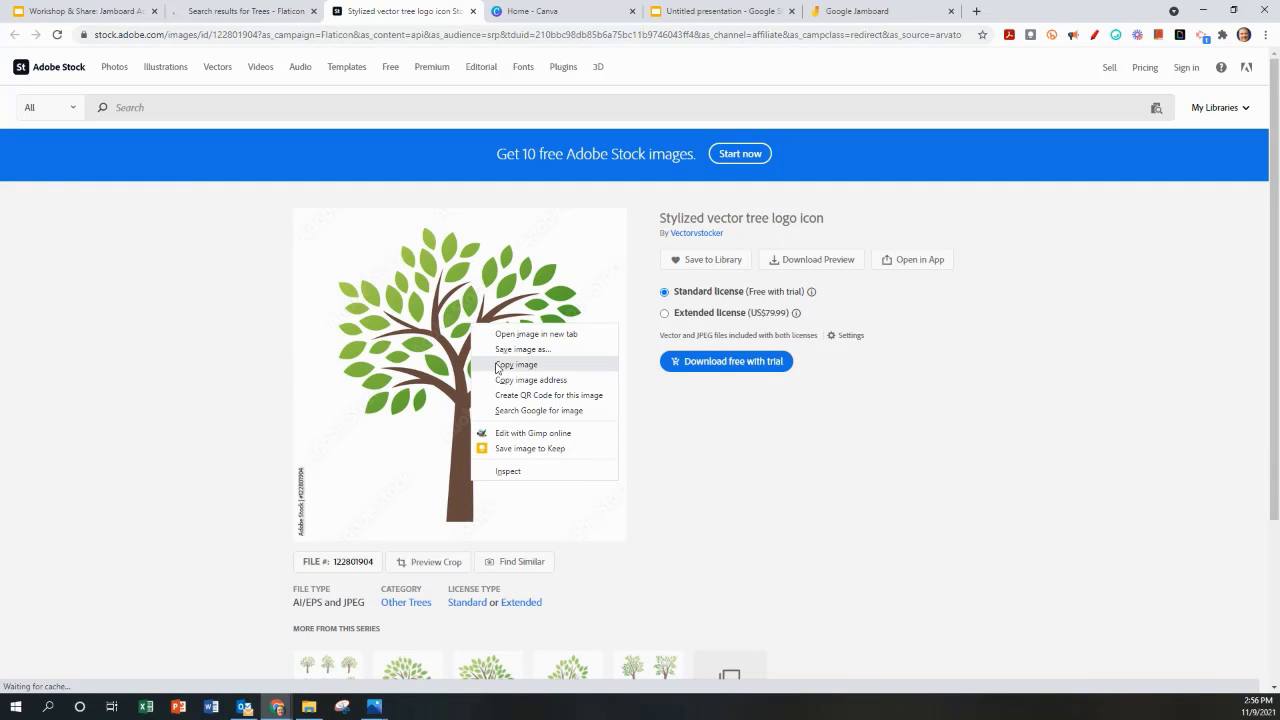
pyautogui.click(728, 11)
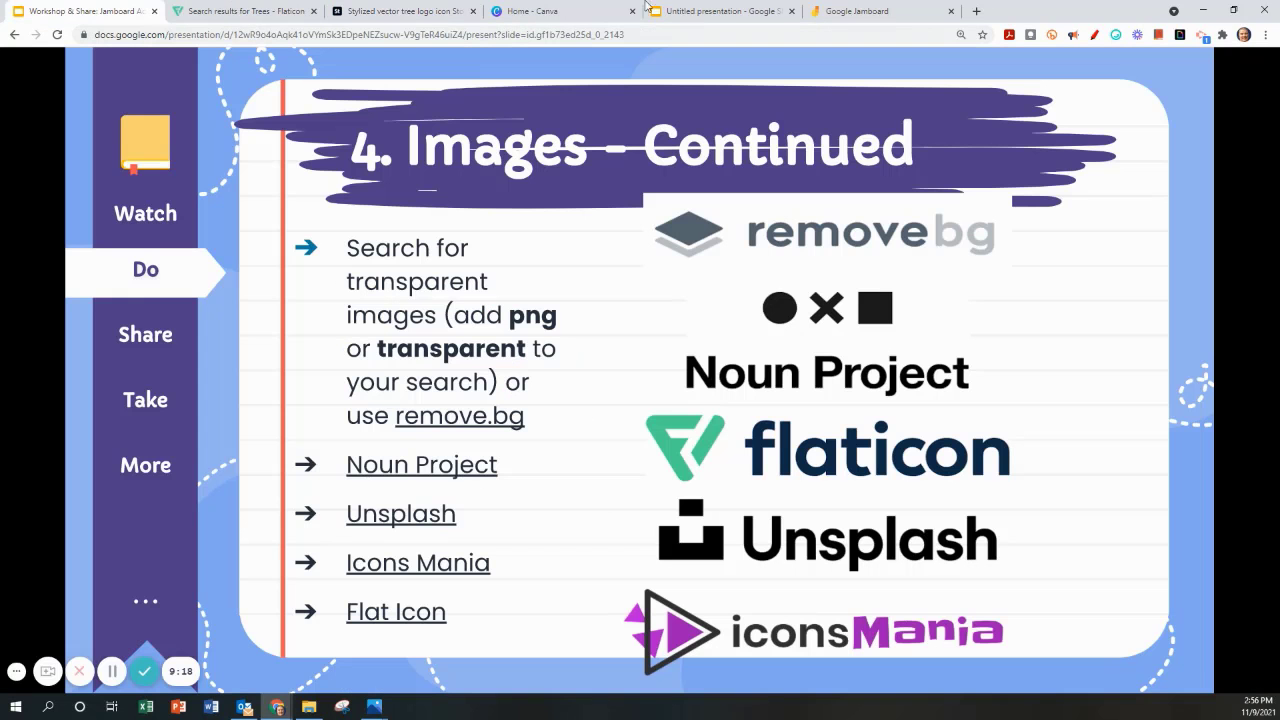
pyautogui.moveTo(873, 11)
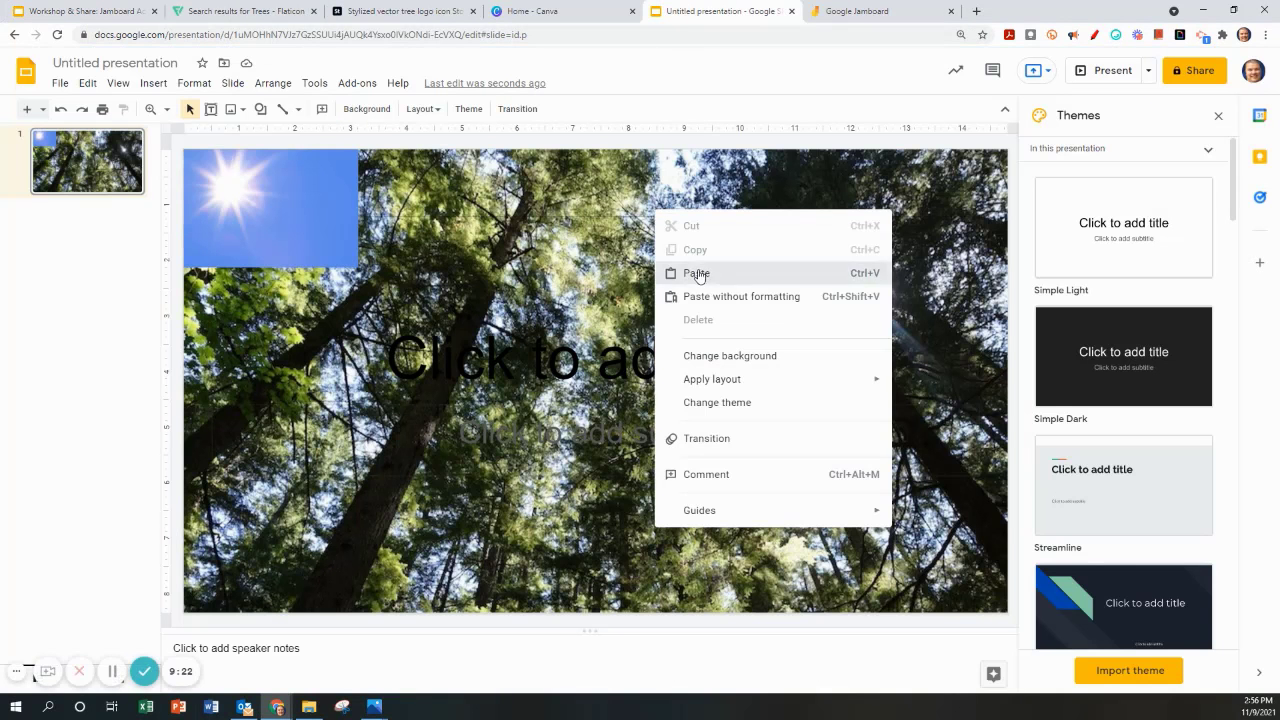
# Paste the stylized tree icon onto the forest slide, then return to the workshop deck
pyautogui.click(698, 273)
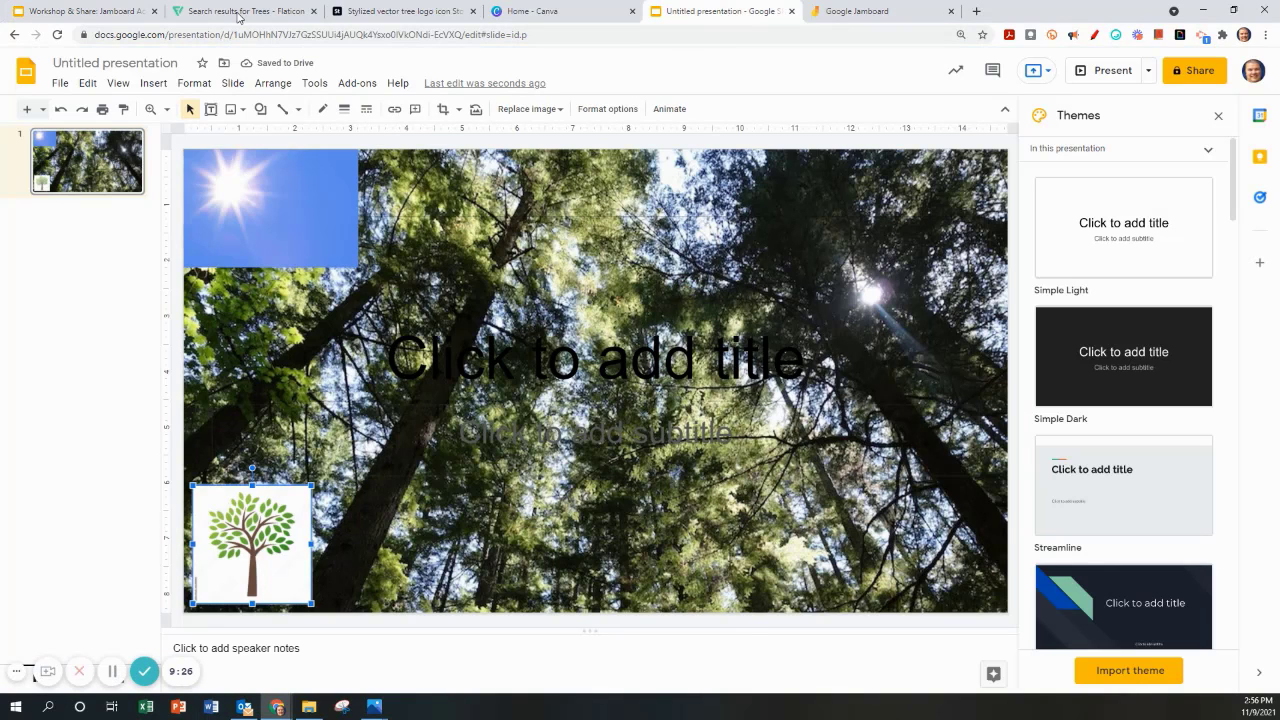
pyautogui.click(234, 11)
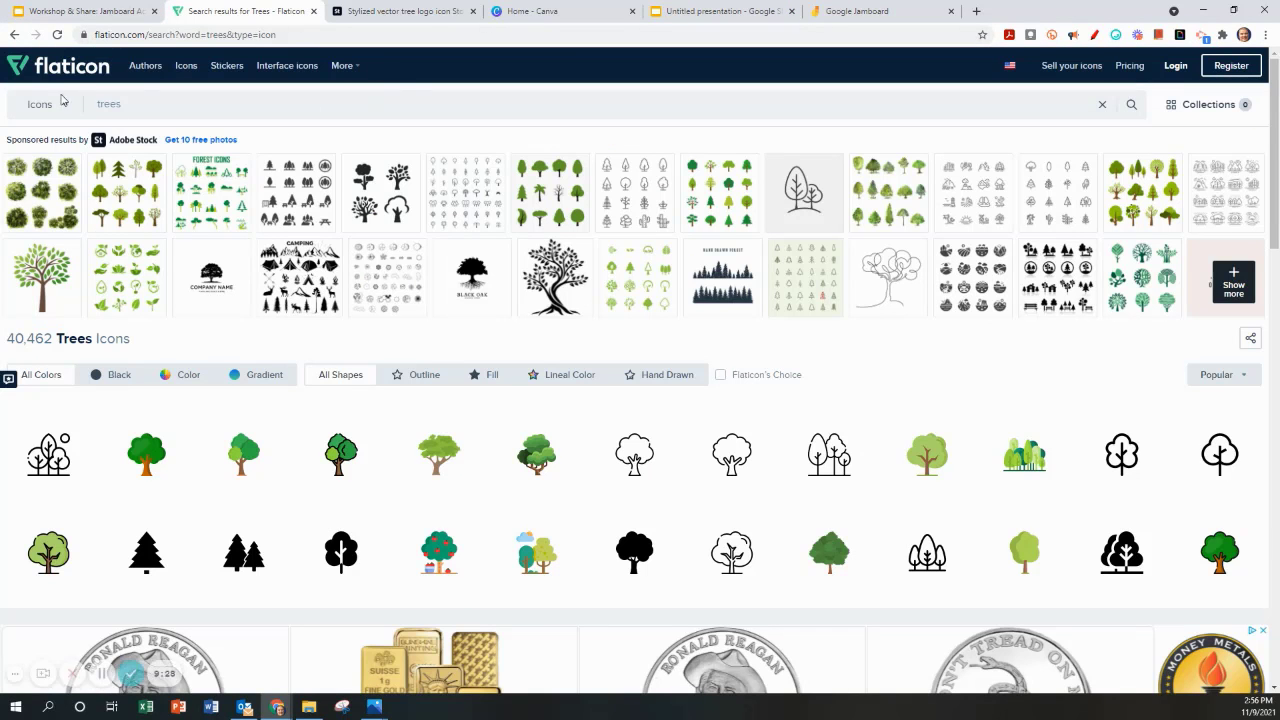
pyautogui.click(732, 11)
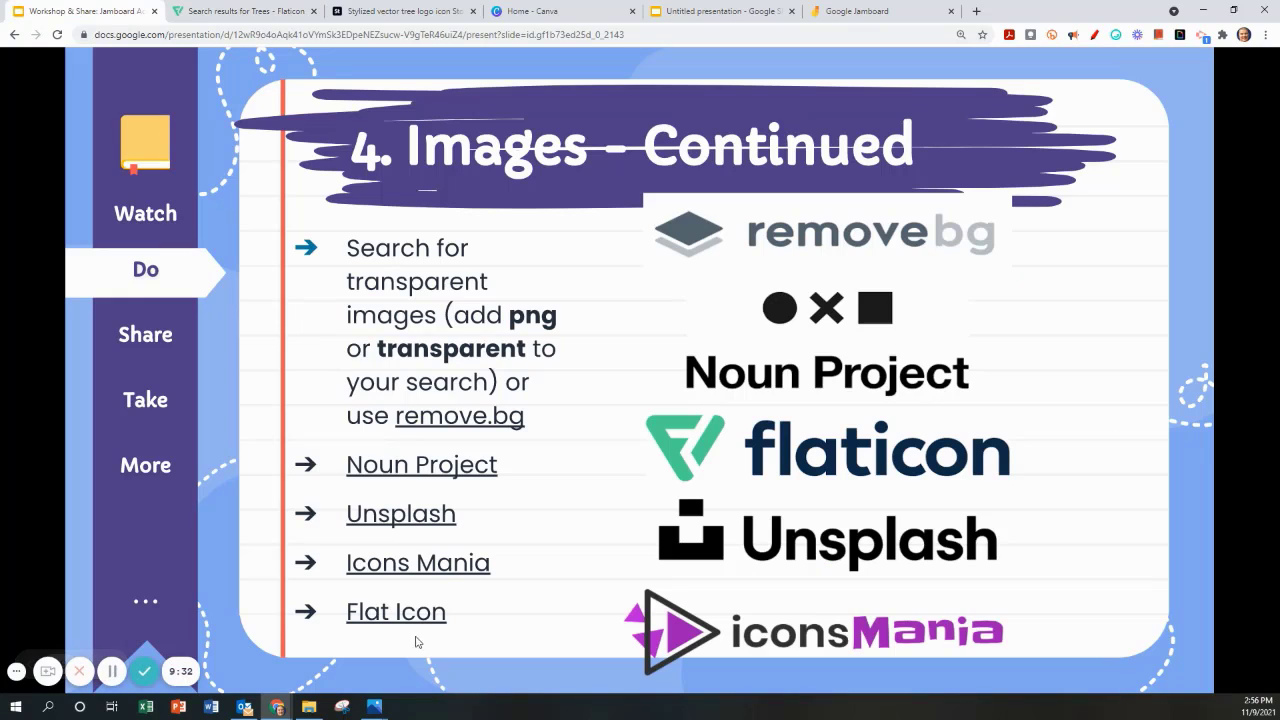
pyautogui.moveTo(122, 670)
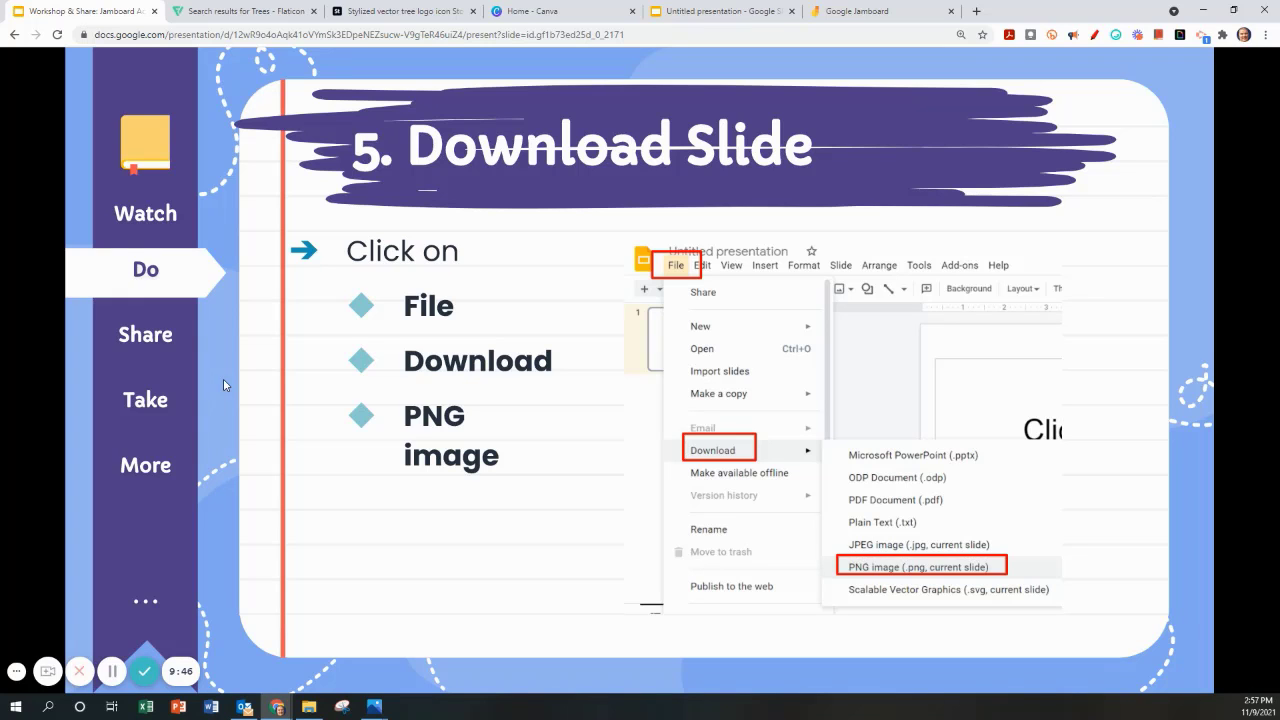
# Download the tree photo slide as a PNG image
pyautogui.click(720, 11)
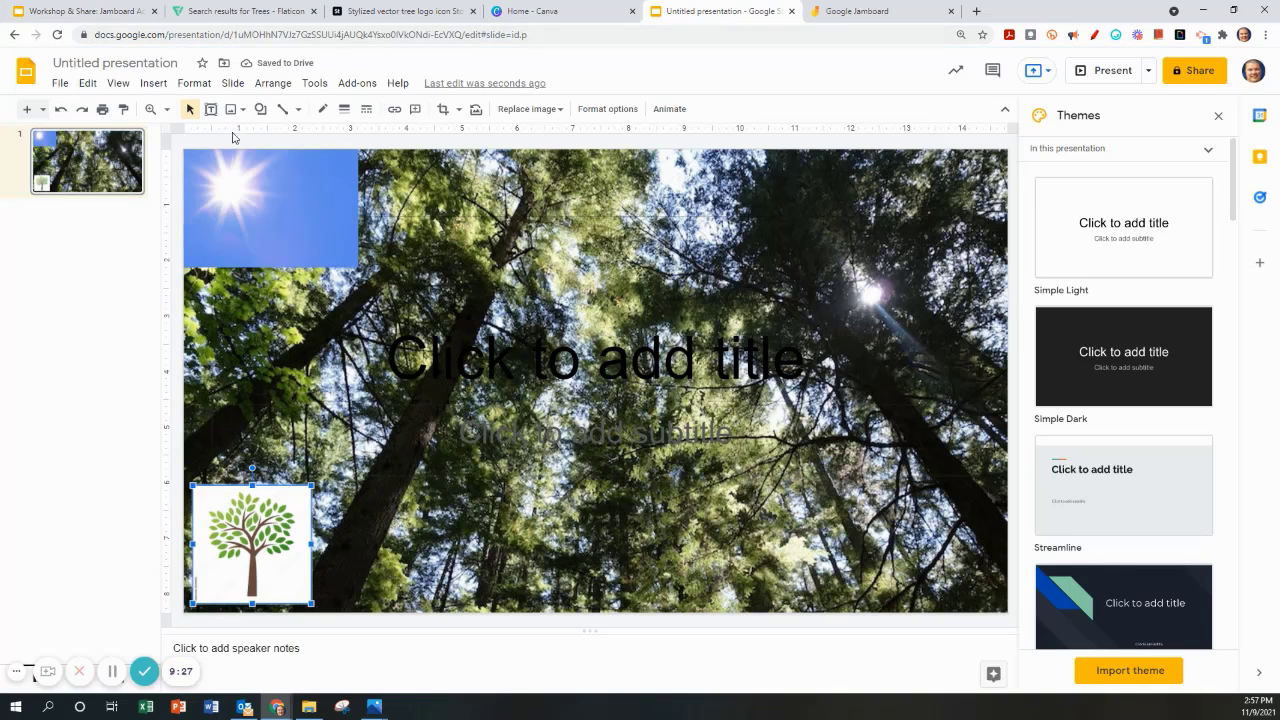
pyautogui.click(60, 83)
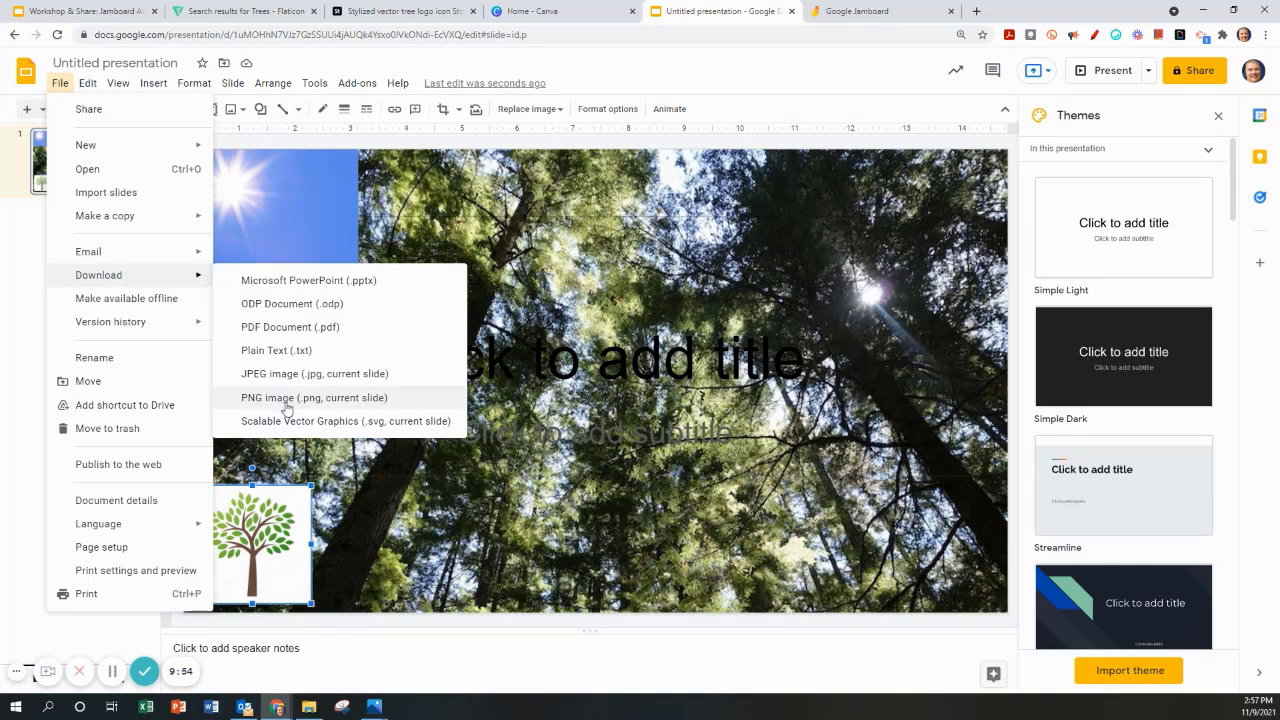
pyautogui.click(279, 397)
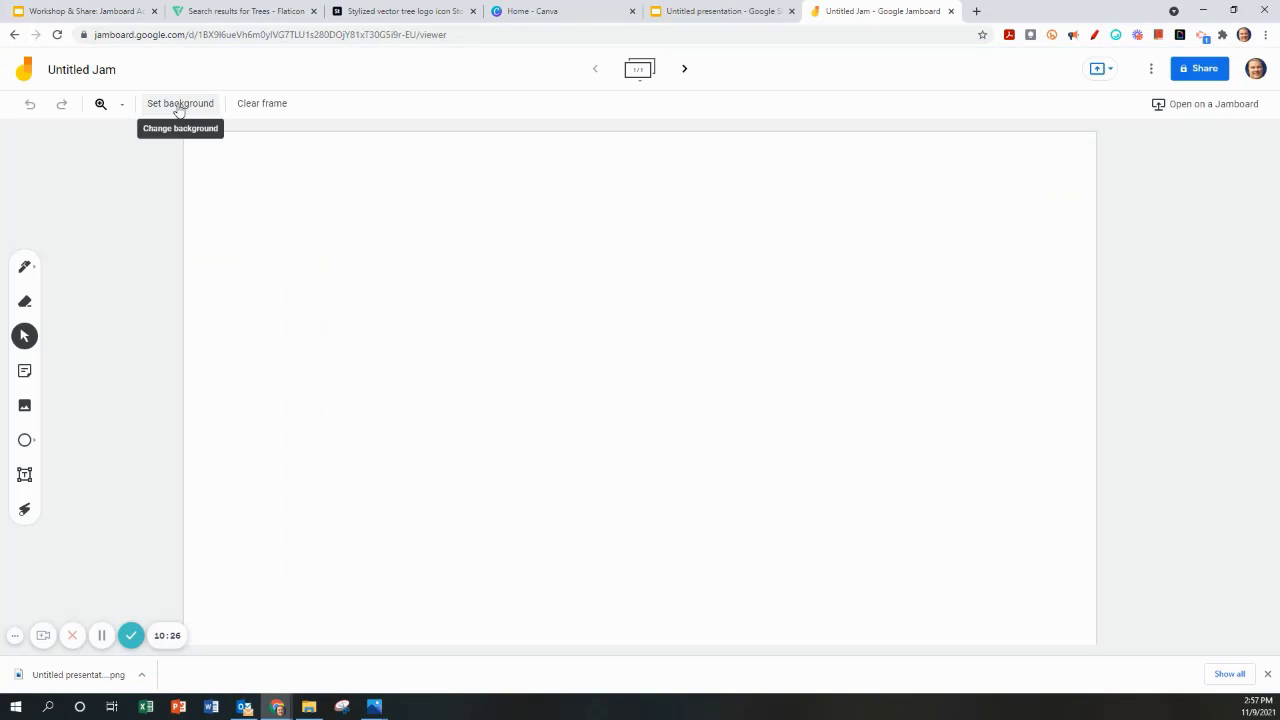
# Upload the Untitled presentation PNG as the Jamboard frame background
pyautogui.click(180, 103)
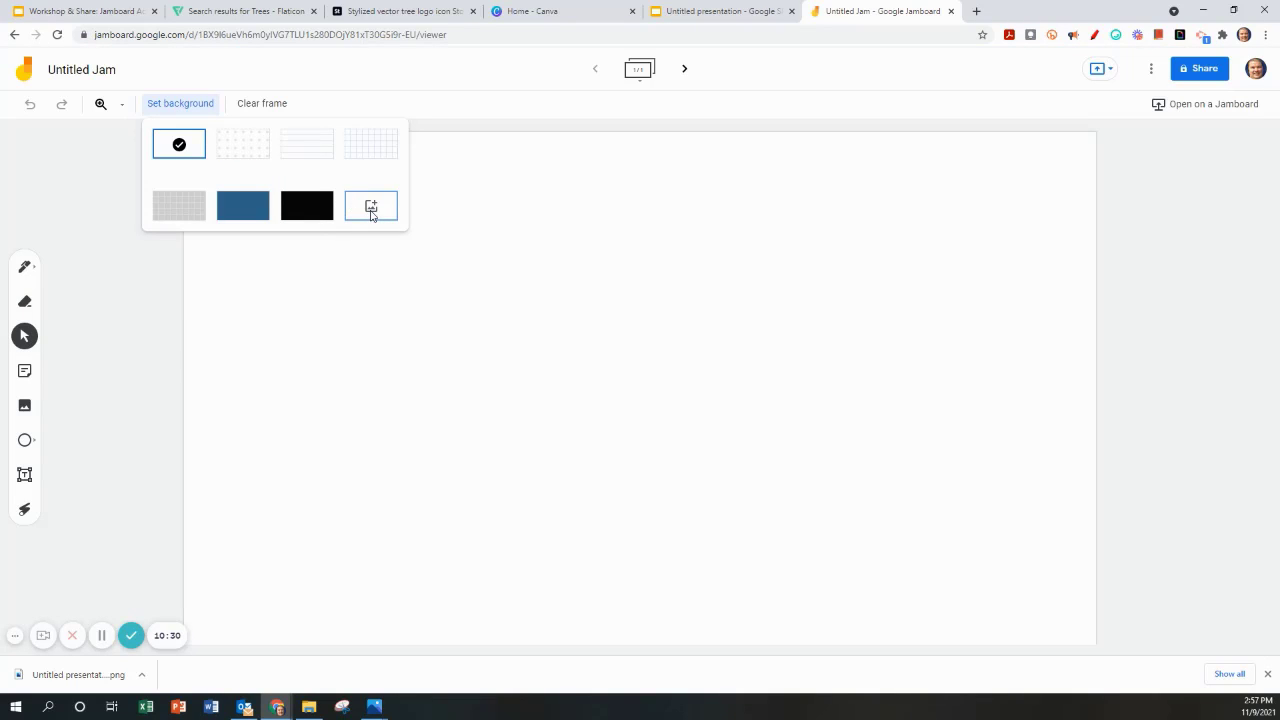
pyautogui.click(370, 205)
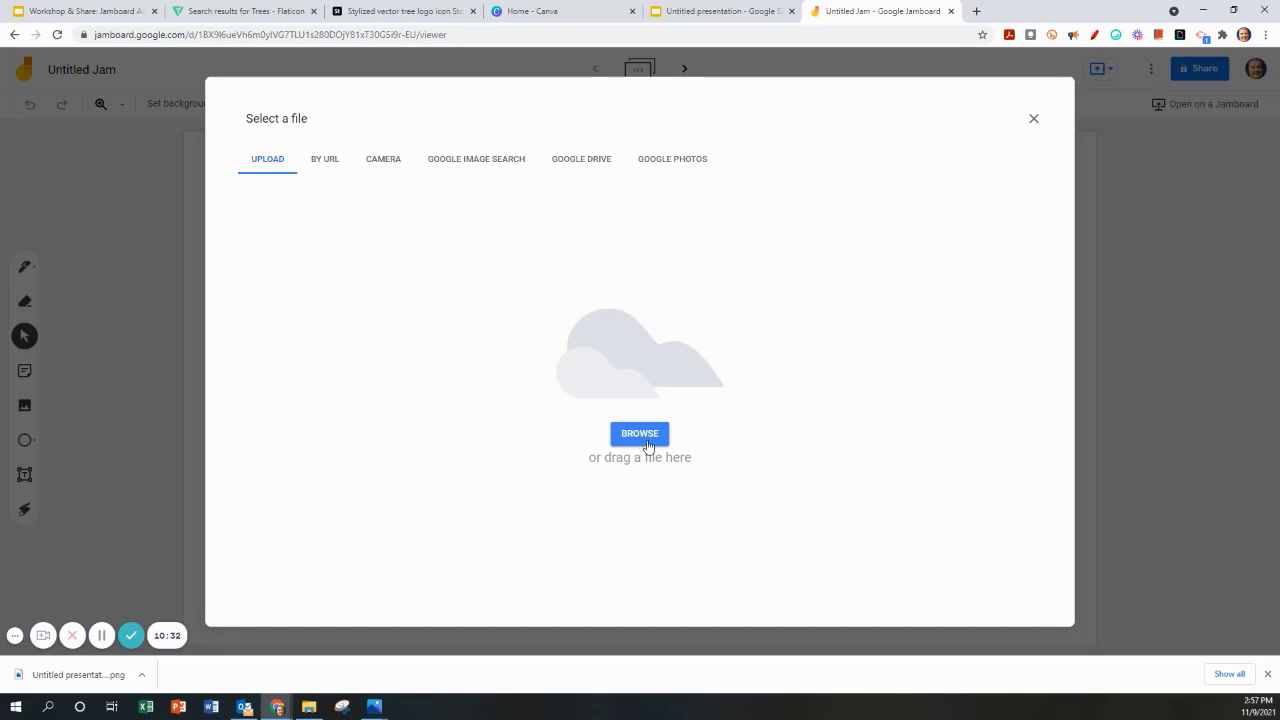
pyautogui.moveTo(351, 296)
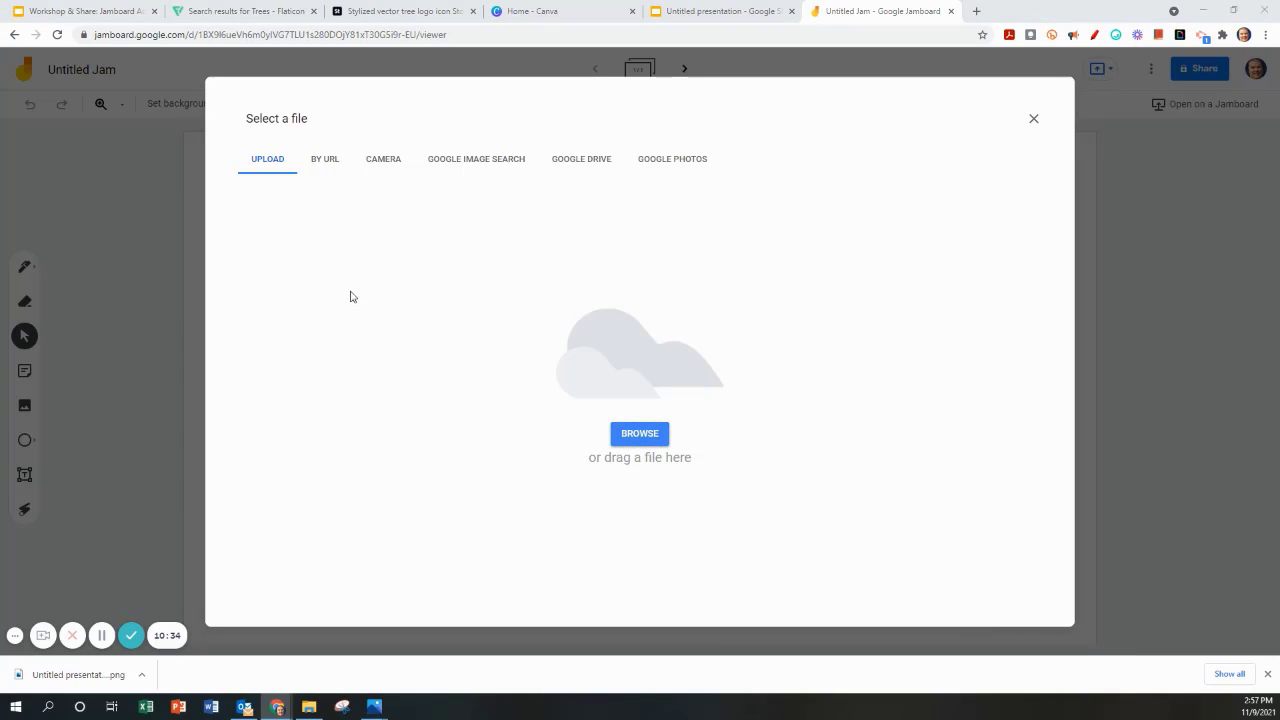
pyautogui.click(639, 434)
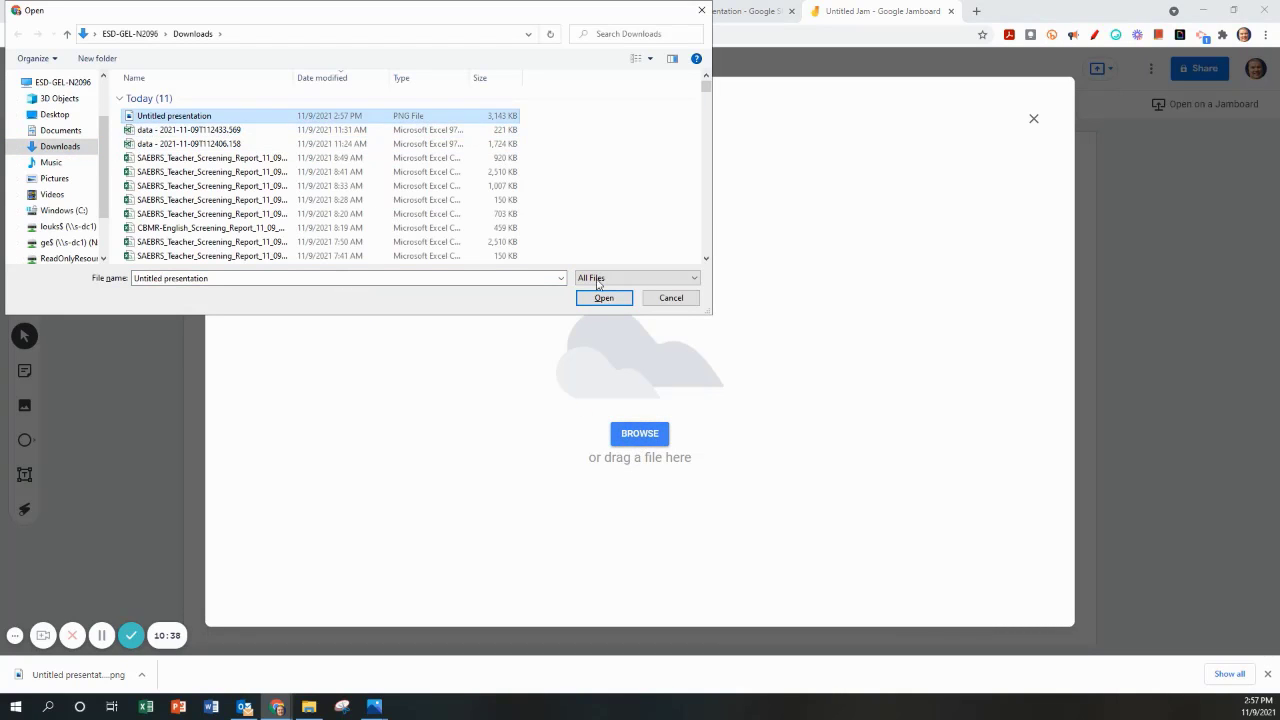
pyautogui.click(603, 297)
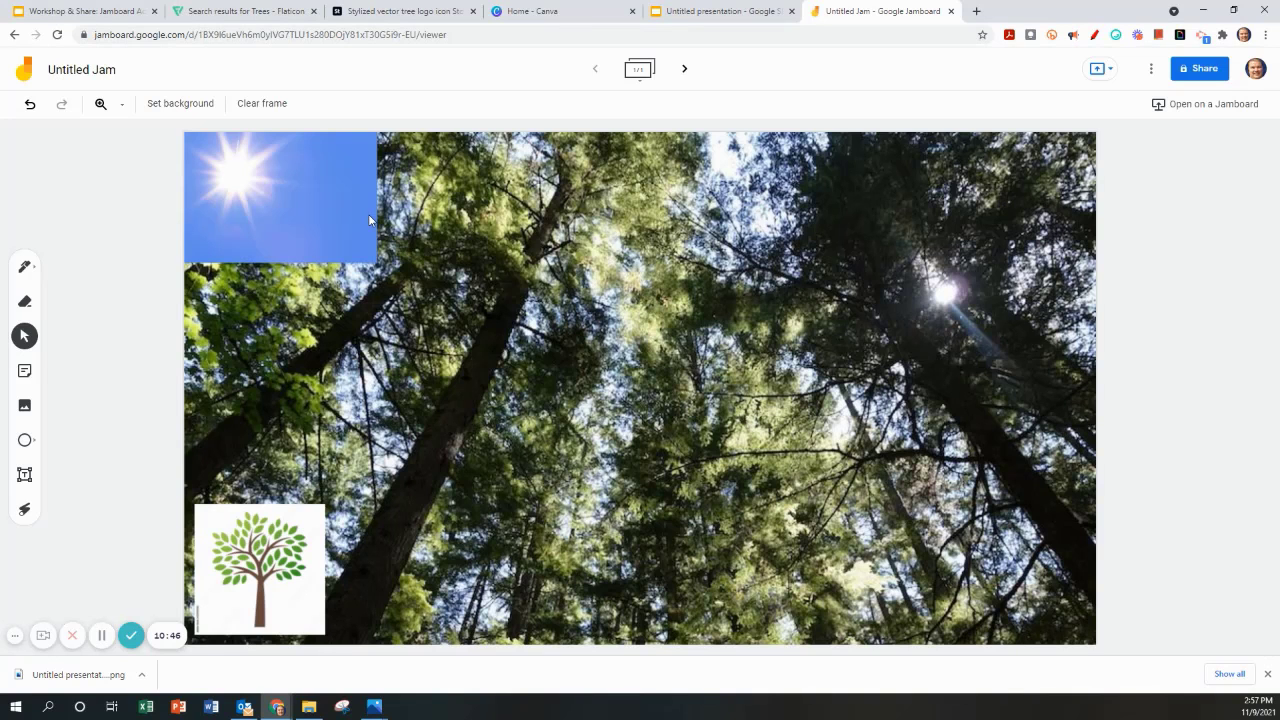
pyautogui.moveTo(467, 312)
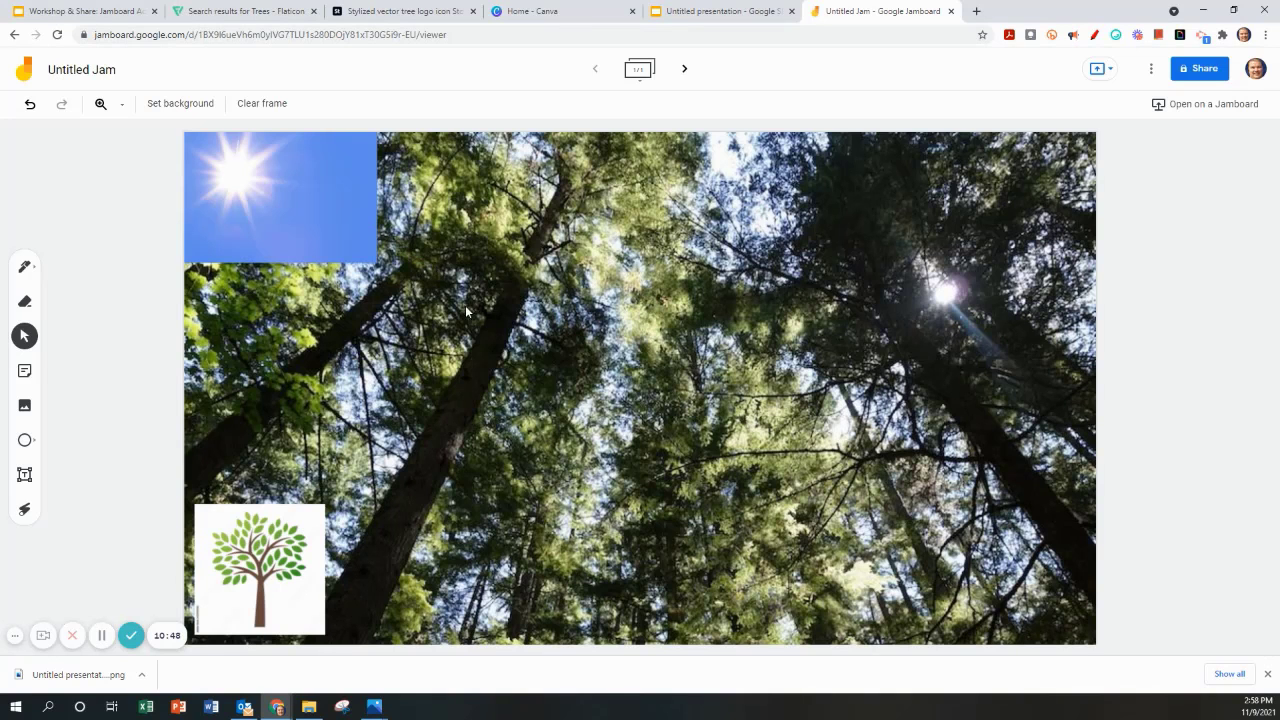
pyautogui.moveTo(404, 386)
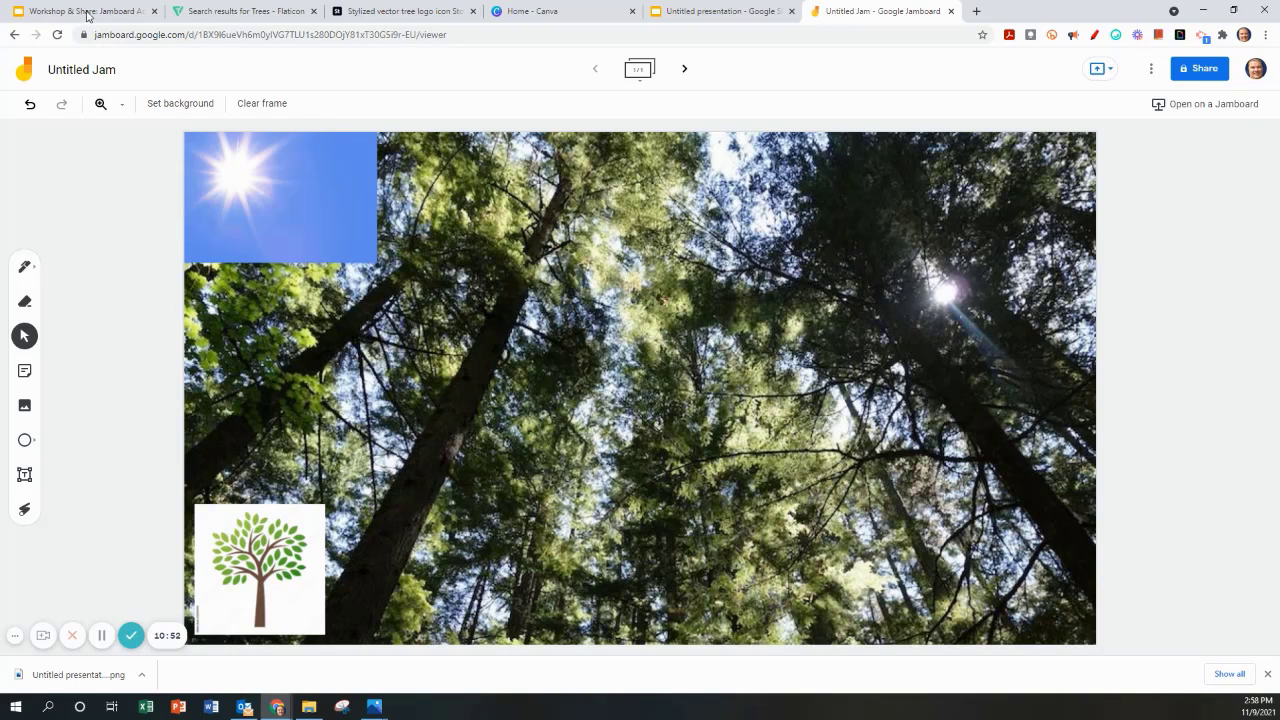
# Switch to the Workshop & Share deck showing the Templates slide
pyautogui.click(717, 13)
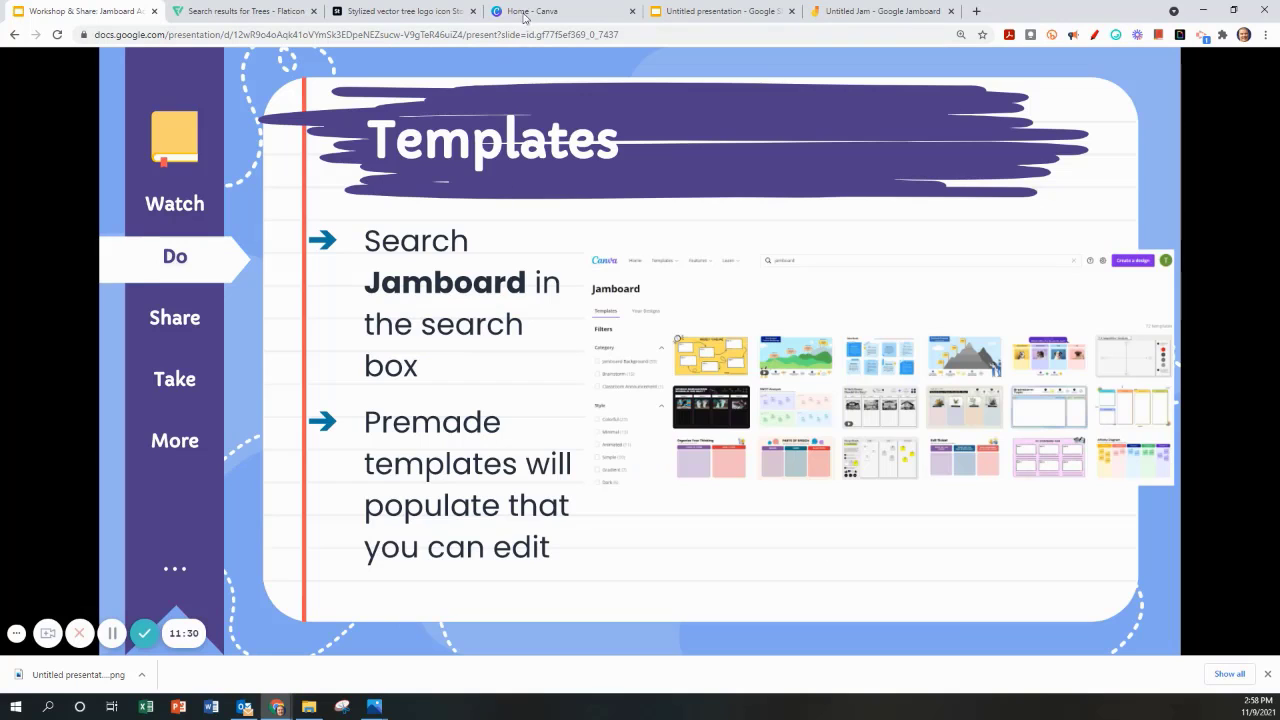
# Switch to Canva and create a blank Jamboard Background from the search results
pyautogui.click(528, 11)
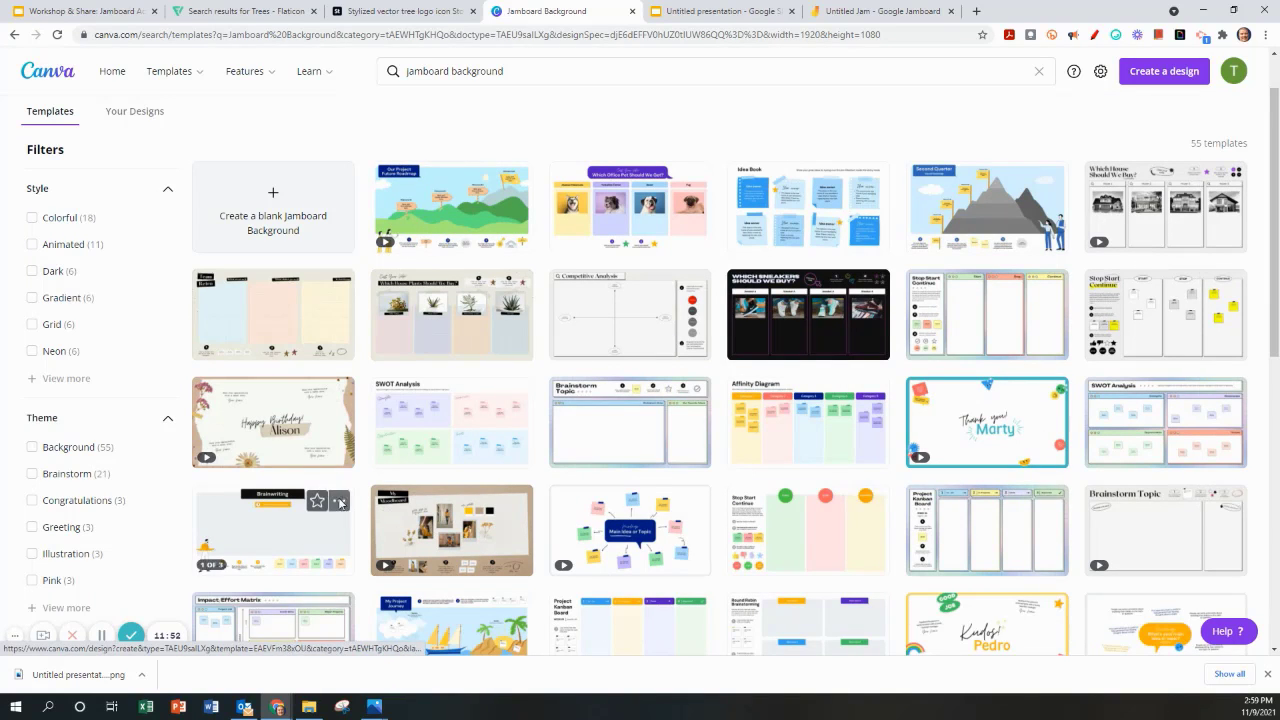
pyautogui.moveTo(300, 405)
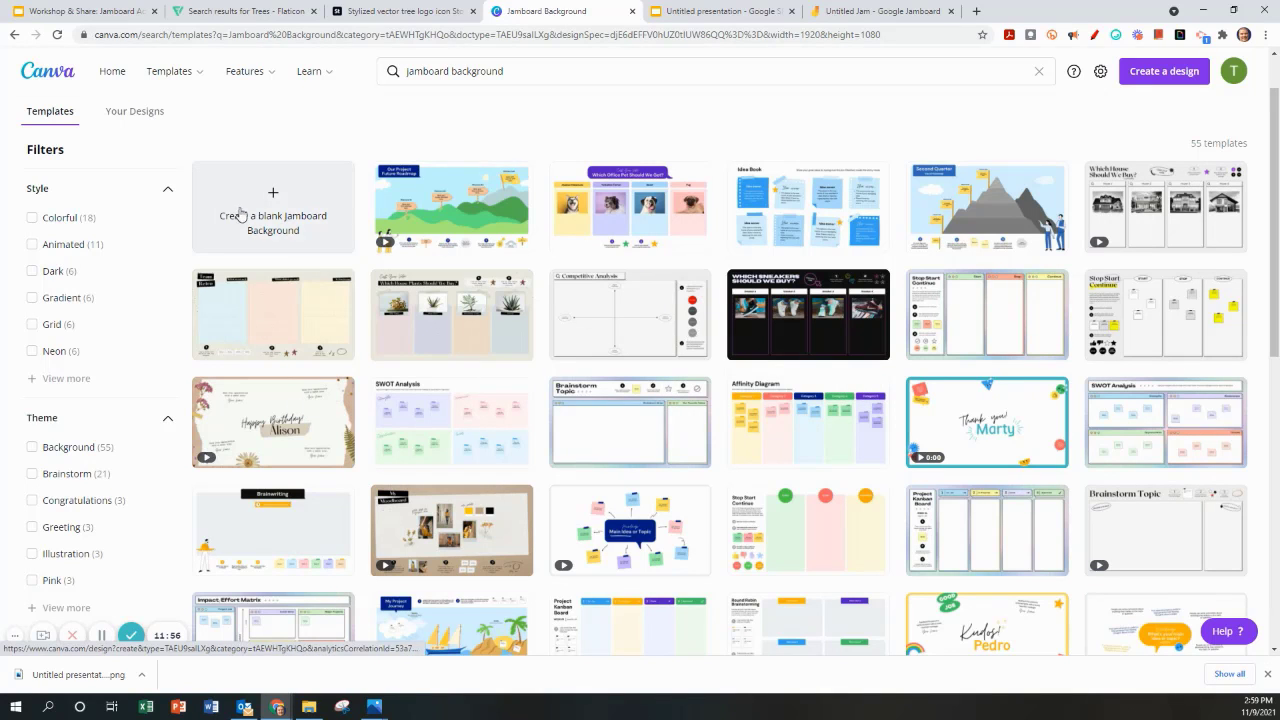
pyautogui.click(273, 207)
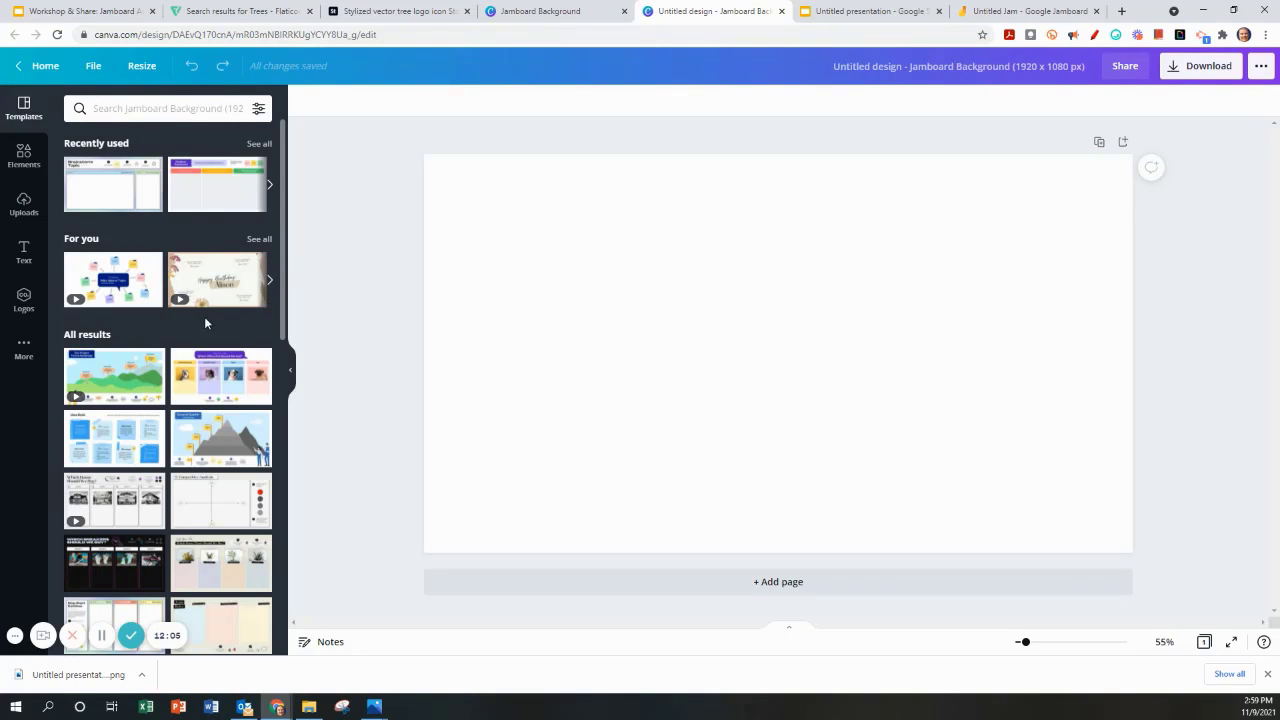
# Apply the Team Retro template and change its heading to 'Math Review'
pyautogui.scroll(-3)
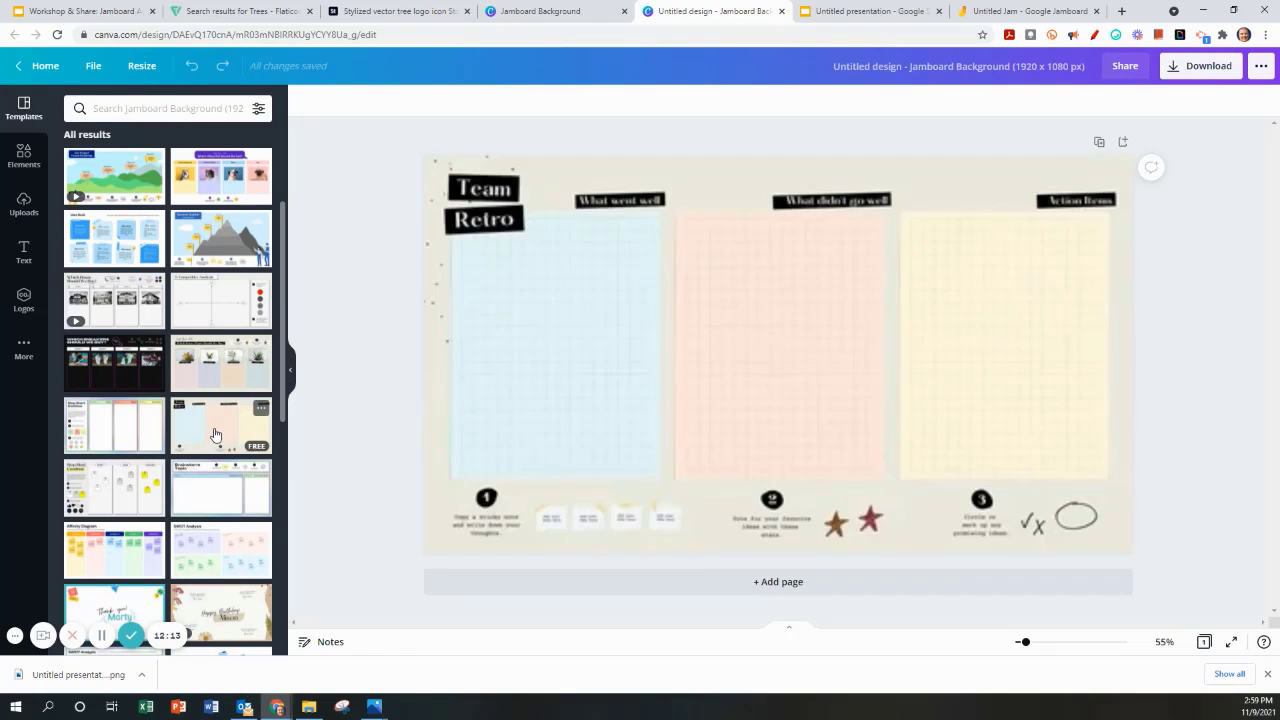
pyautogui.click(483, 188)
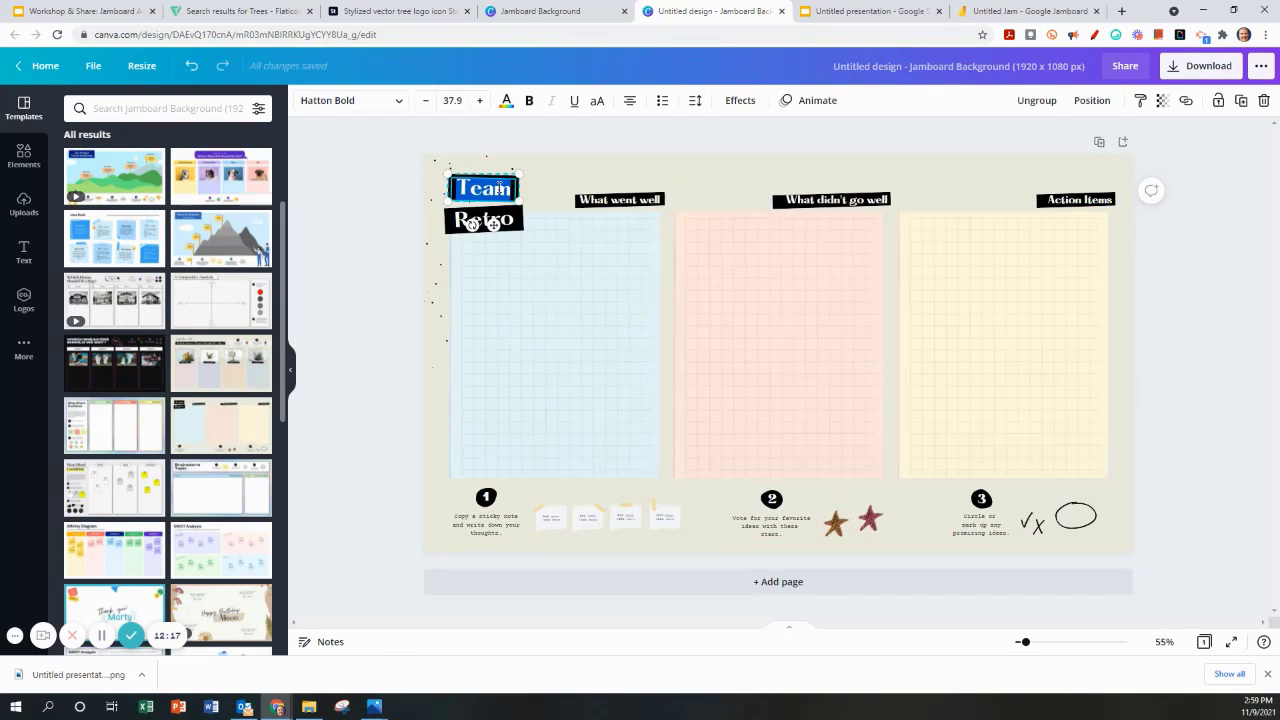
pyautogui.write('Math')
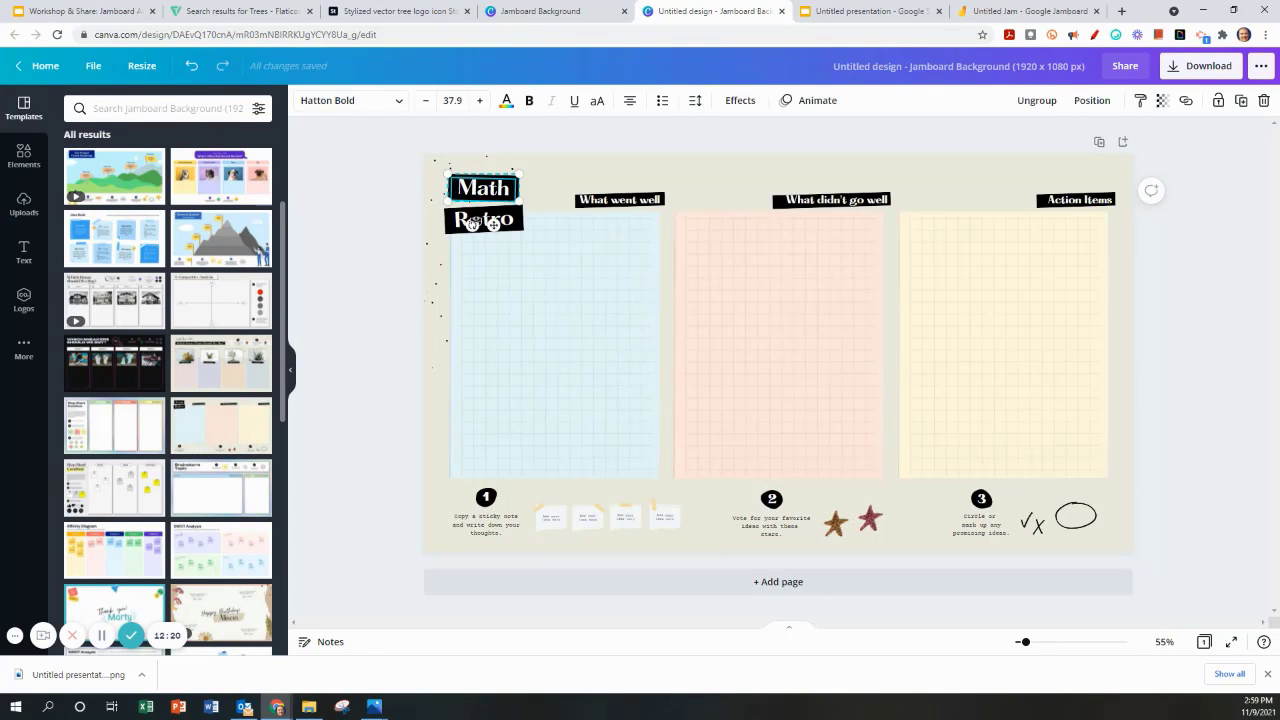
pyautogui.click(483, 219)
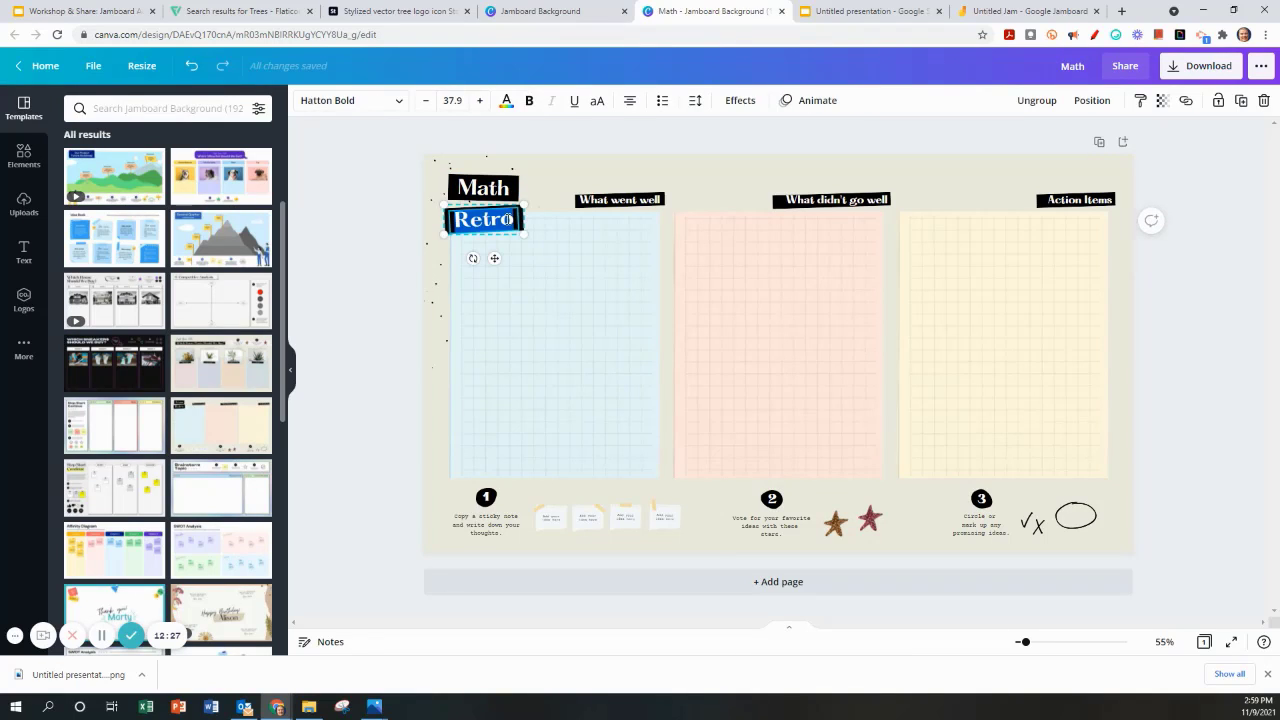
pyautogui.write('Review')
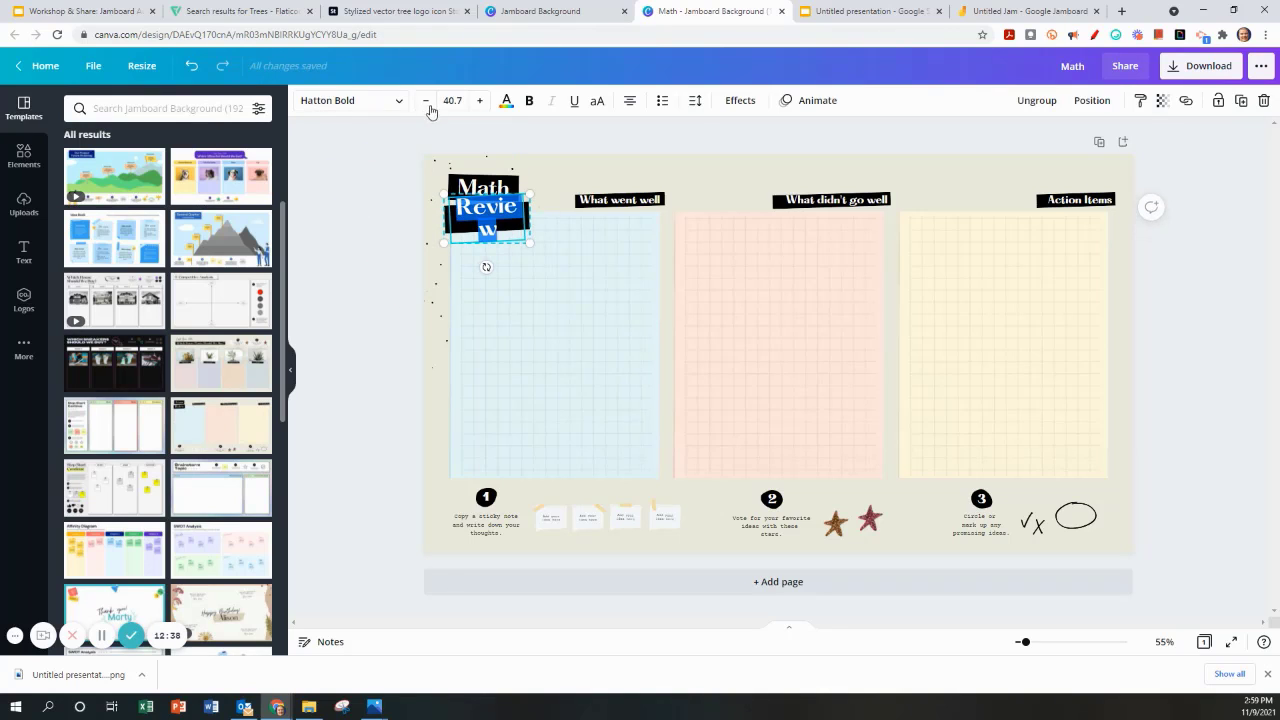
pyautogui.click(425, 100)
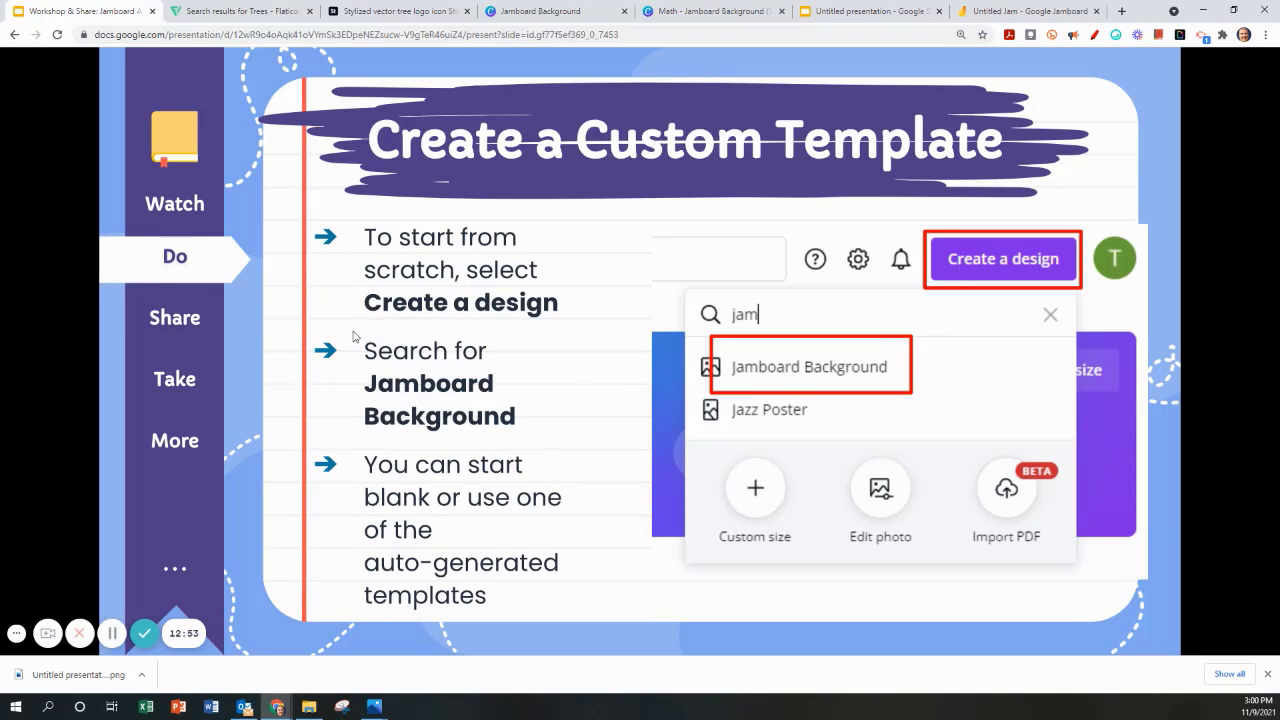
pyautogui.moveTo(522, 305)
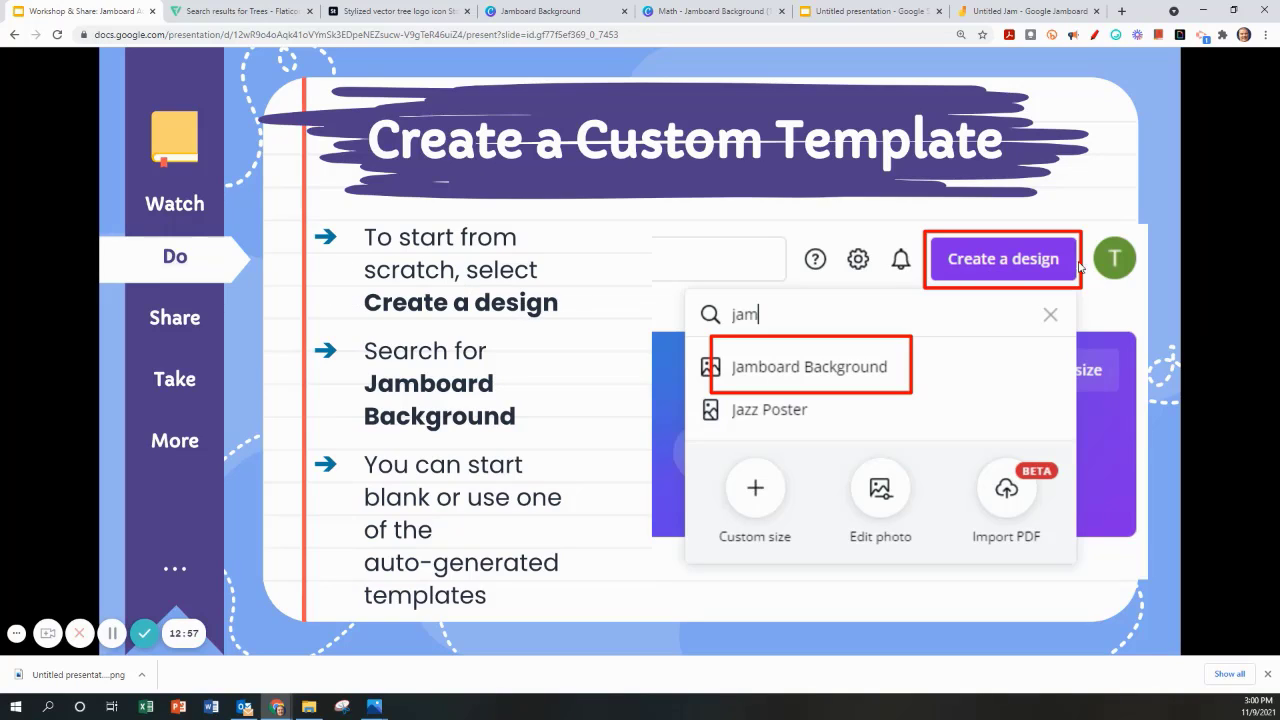
pyautogui.moveTo(440, 464)
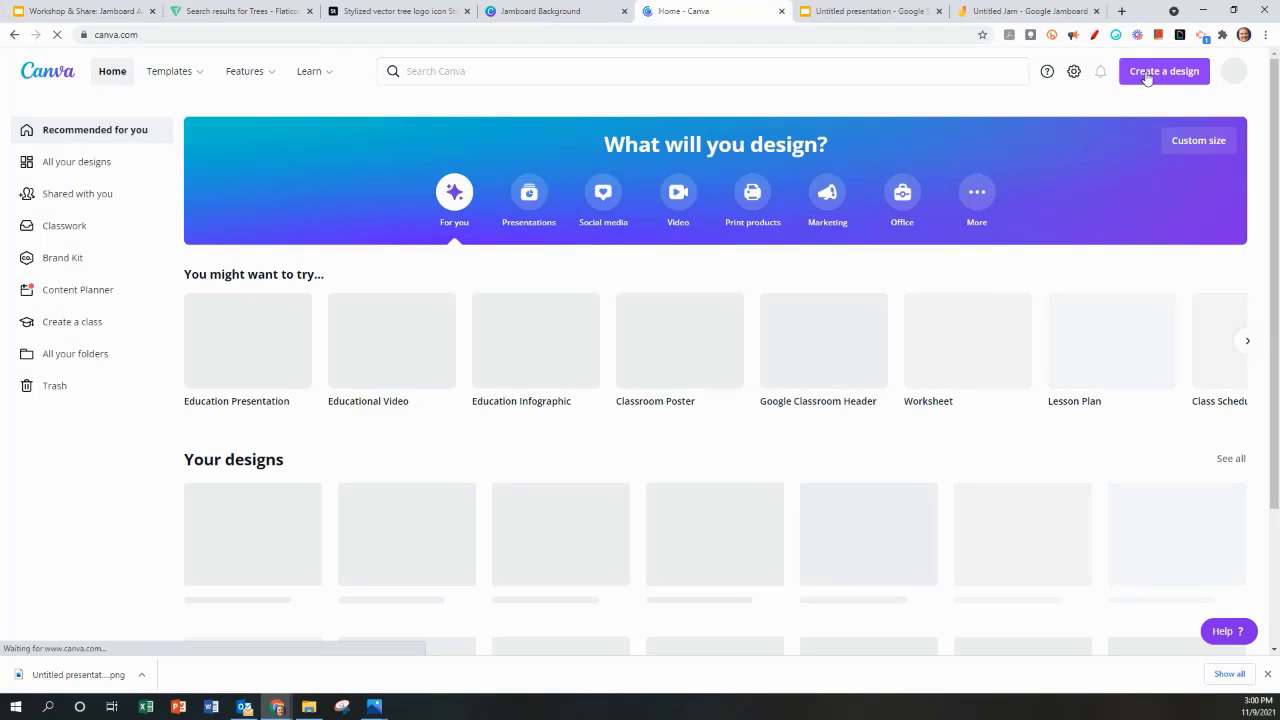
# Search 'jamboard' and choose Jamboard Background for a new blank design
pyautogui.write('jamboard')
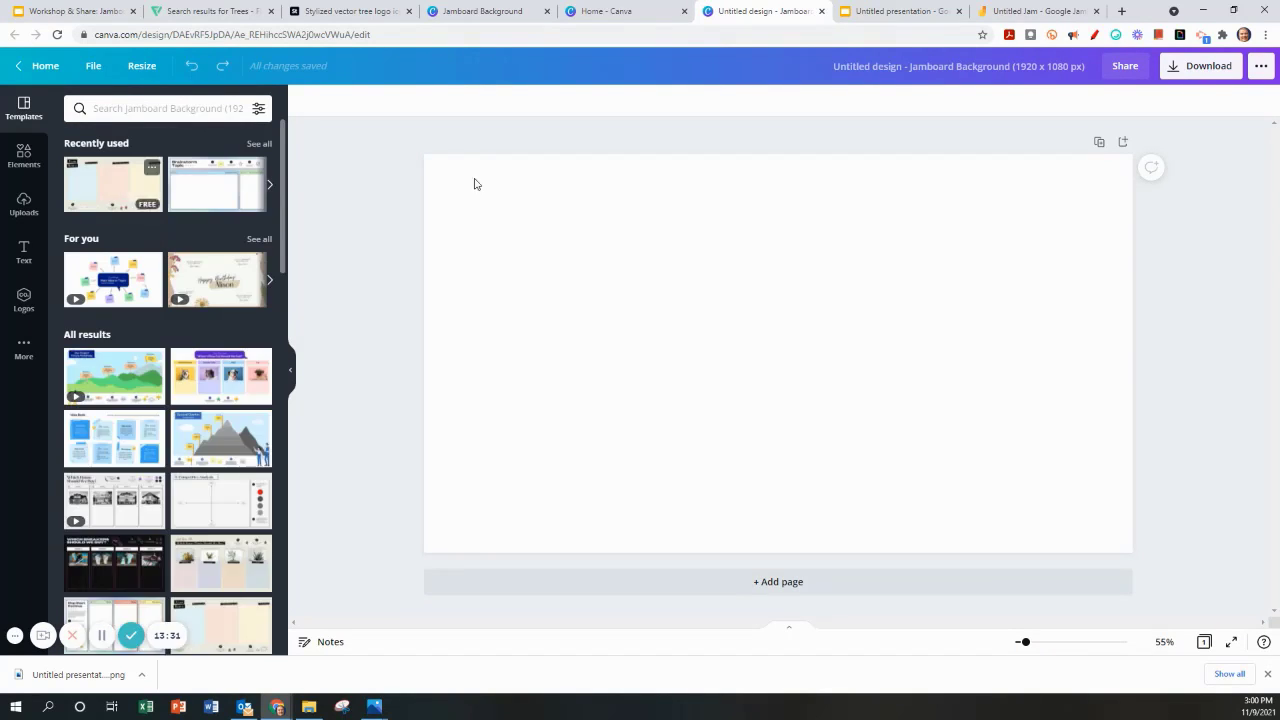
pyautogui.click(670, 209)
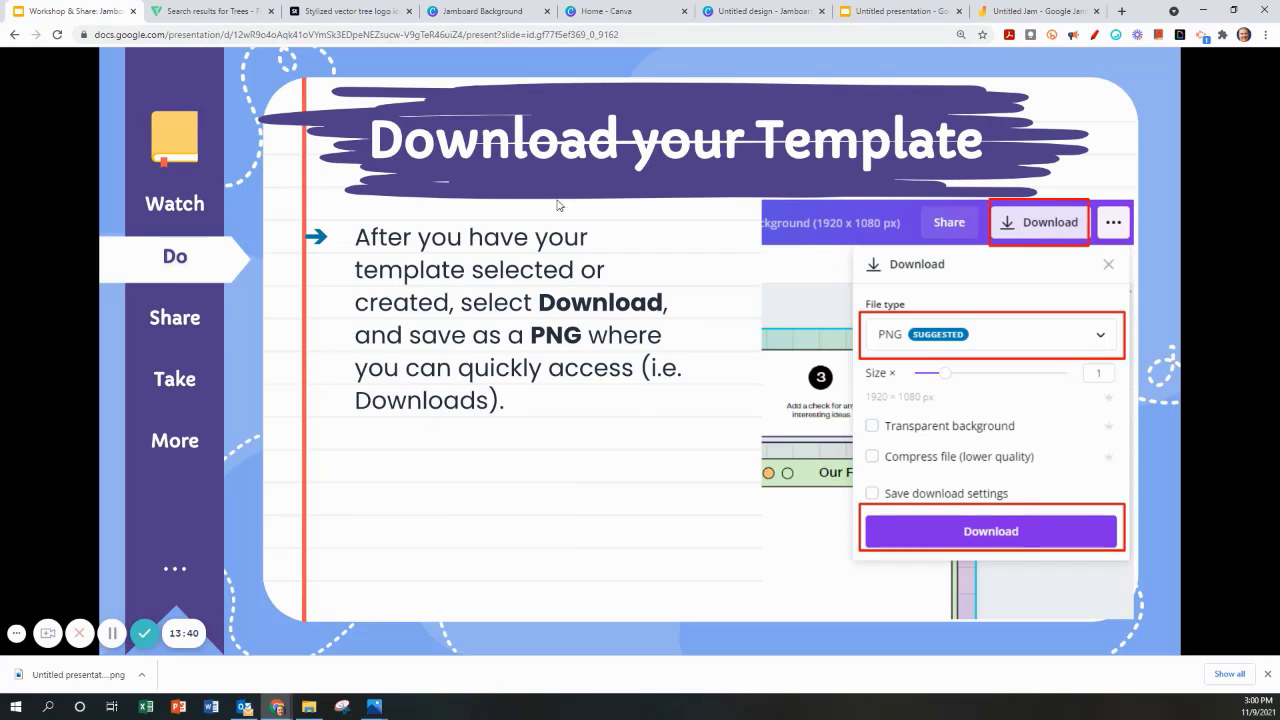
pyautogui.moveTo(923, 63)
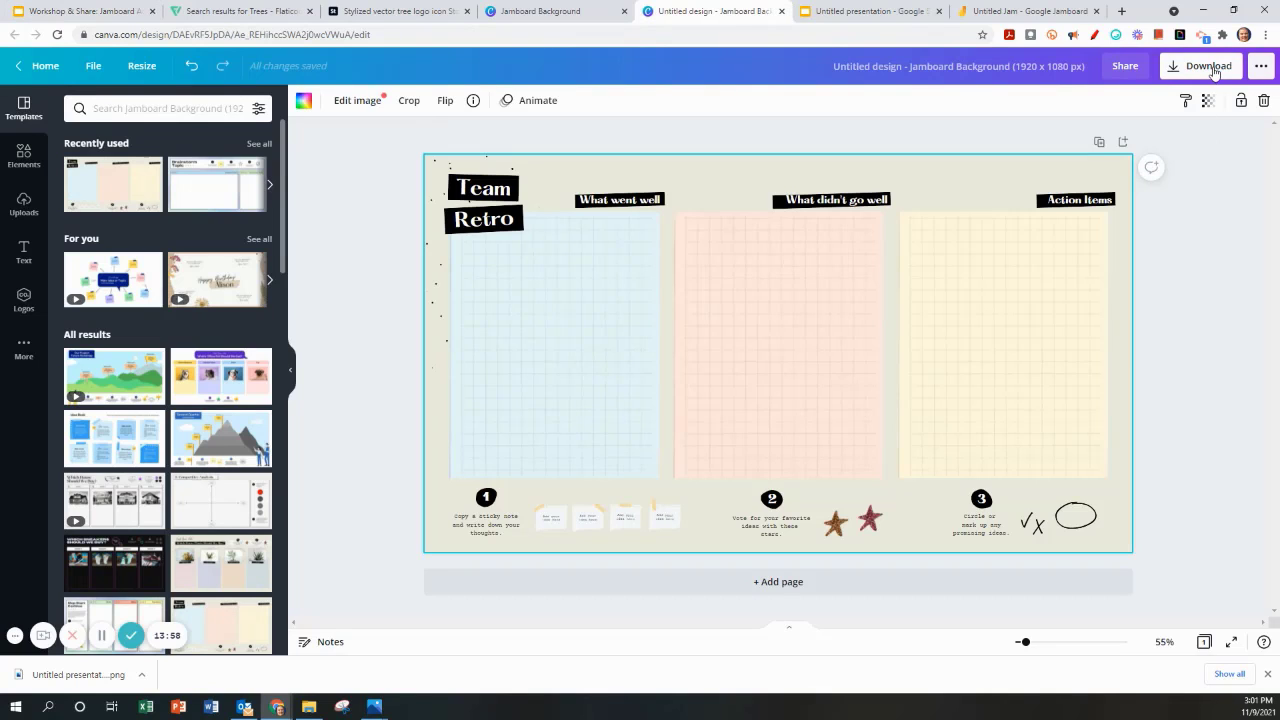
# Download the Team Retro design as a PNG file
pyautogui.click(1207, 66)
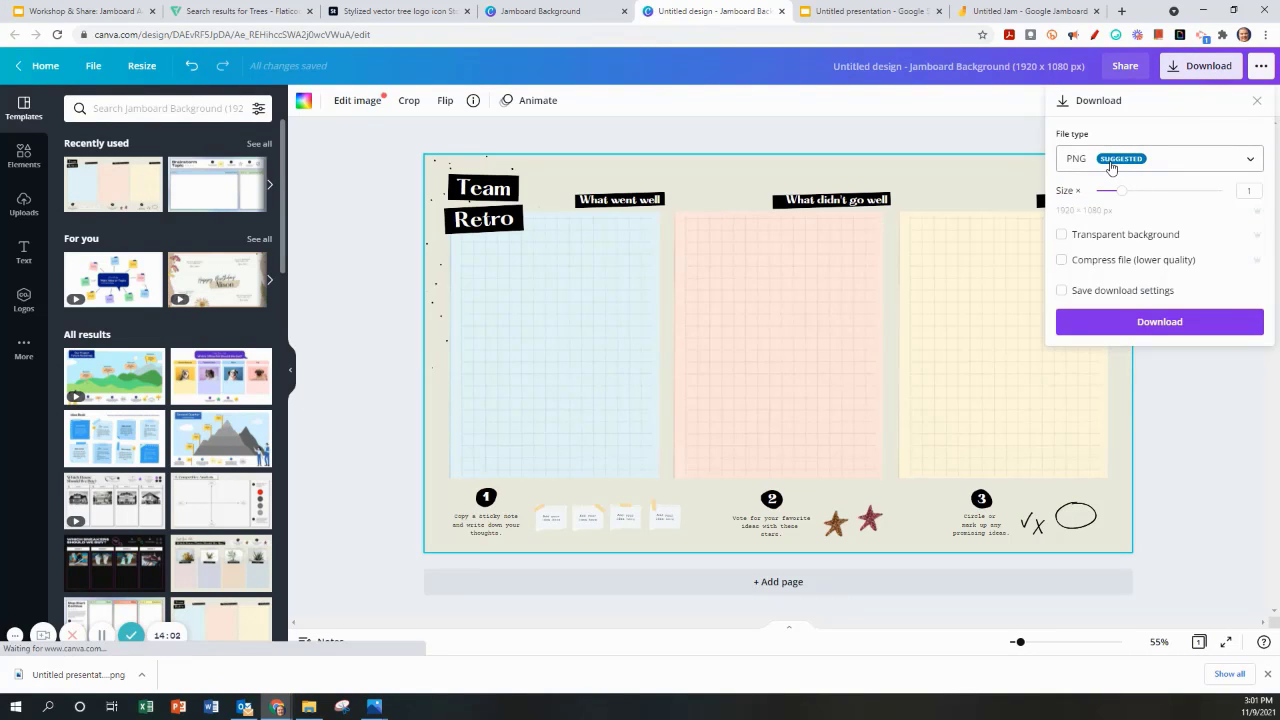
pyautogui.click(1159, 321)
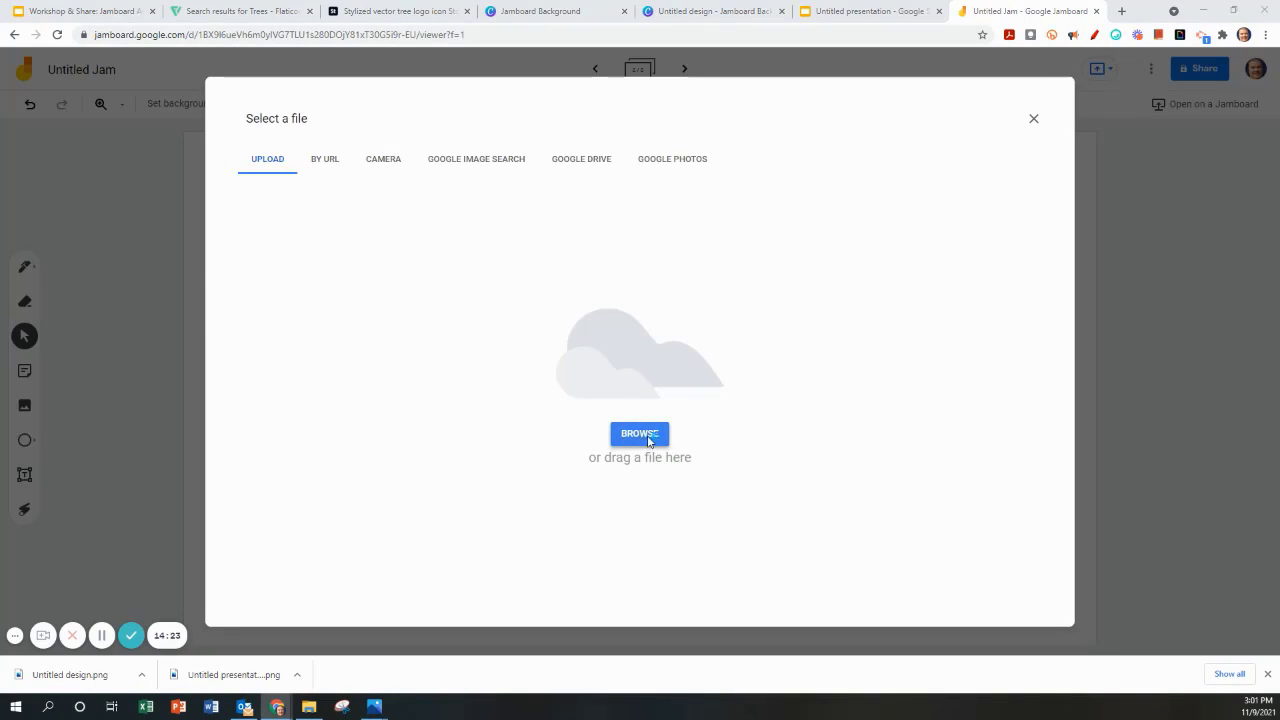
# Browse for 'Untitled design.png' and set it as the frame background
pyautogui.click(639, 434)
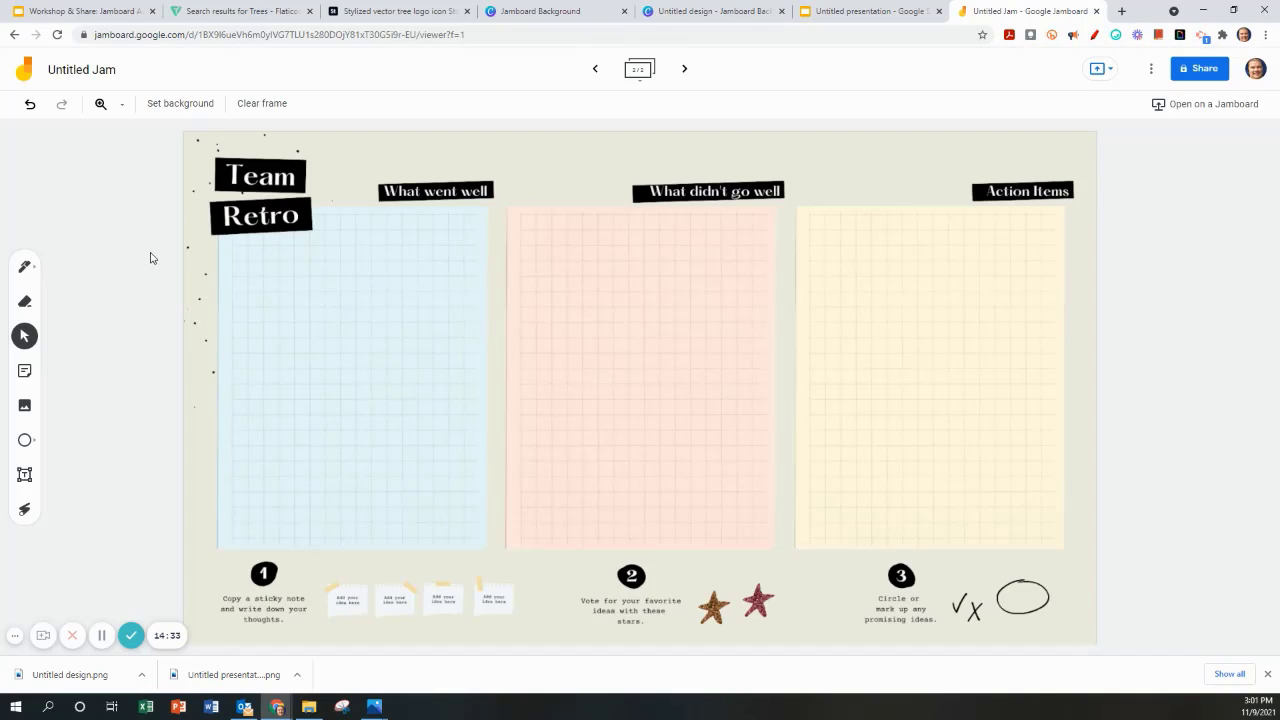
pyautogui.click(85, 11)
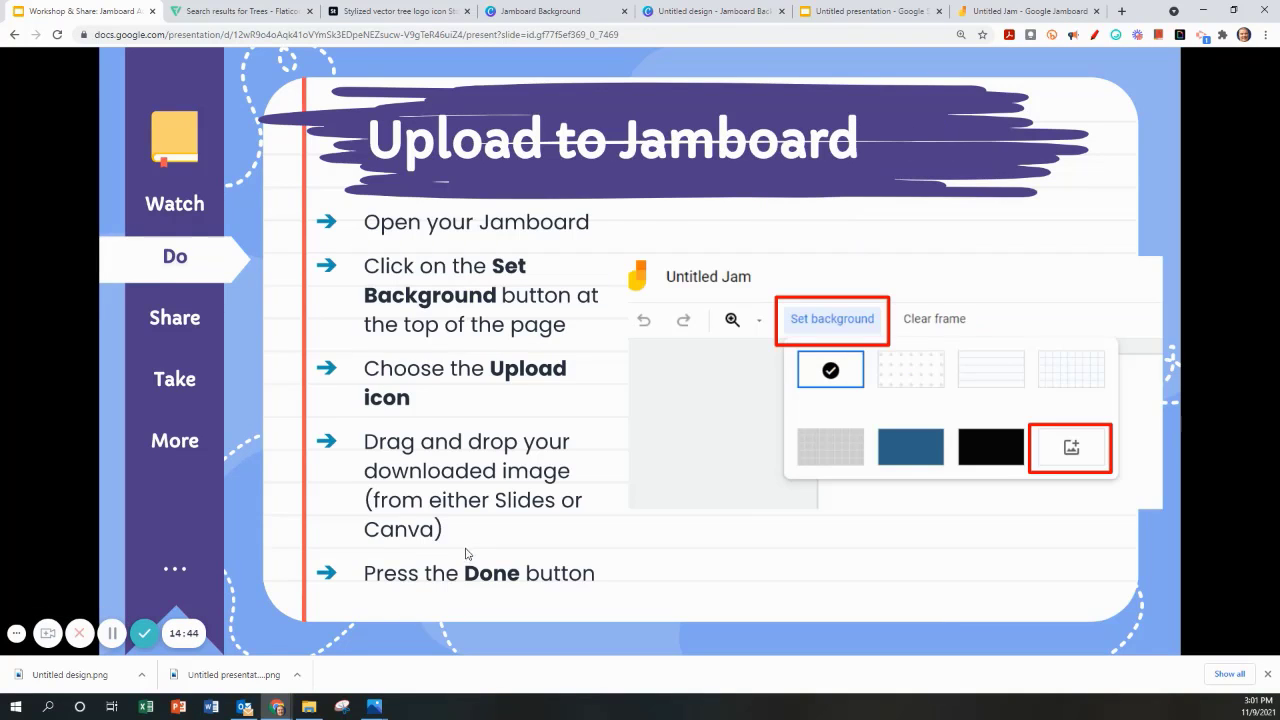
pyautogui.moveTo(477, 560)
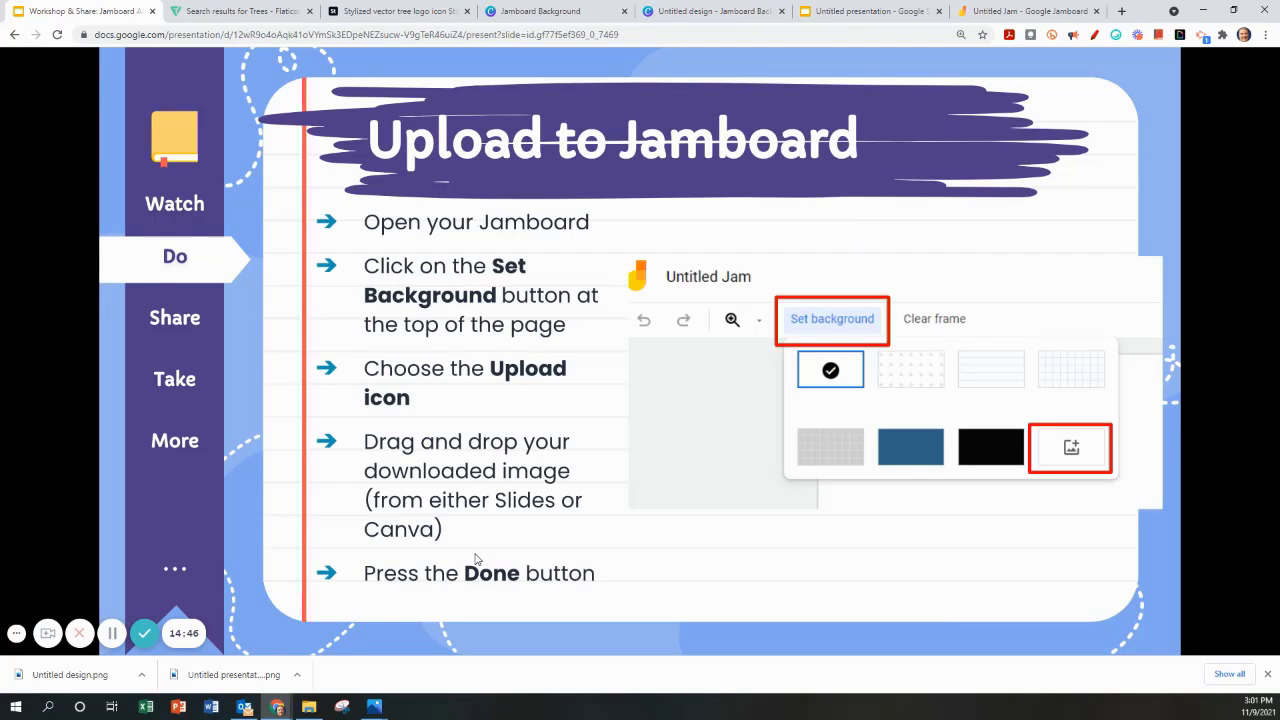
pyautogui.moveTo(487, 560)
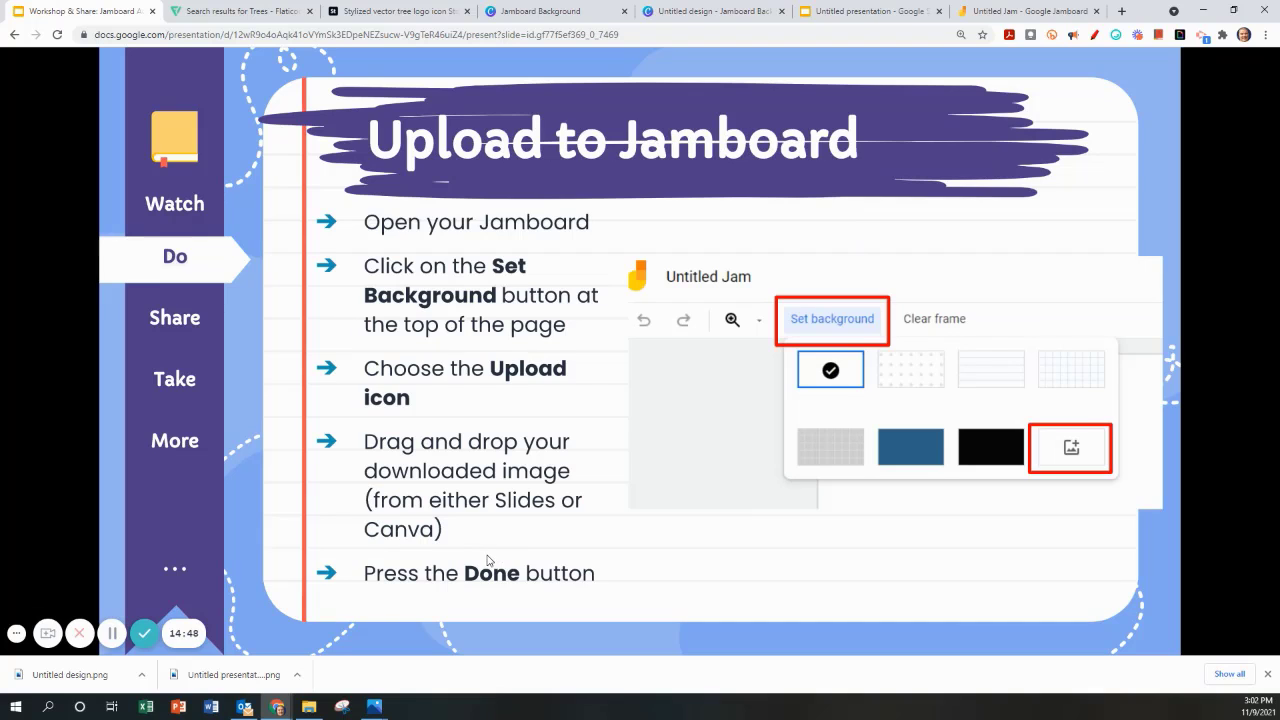